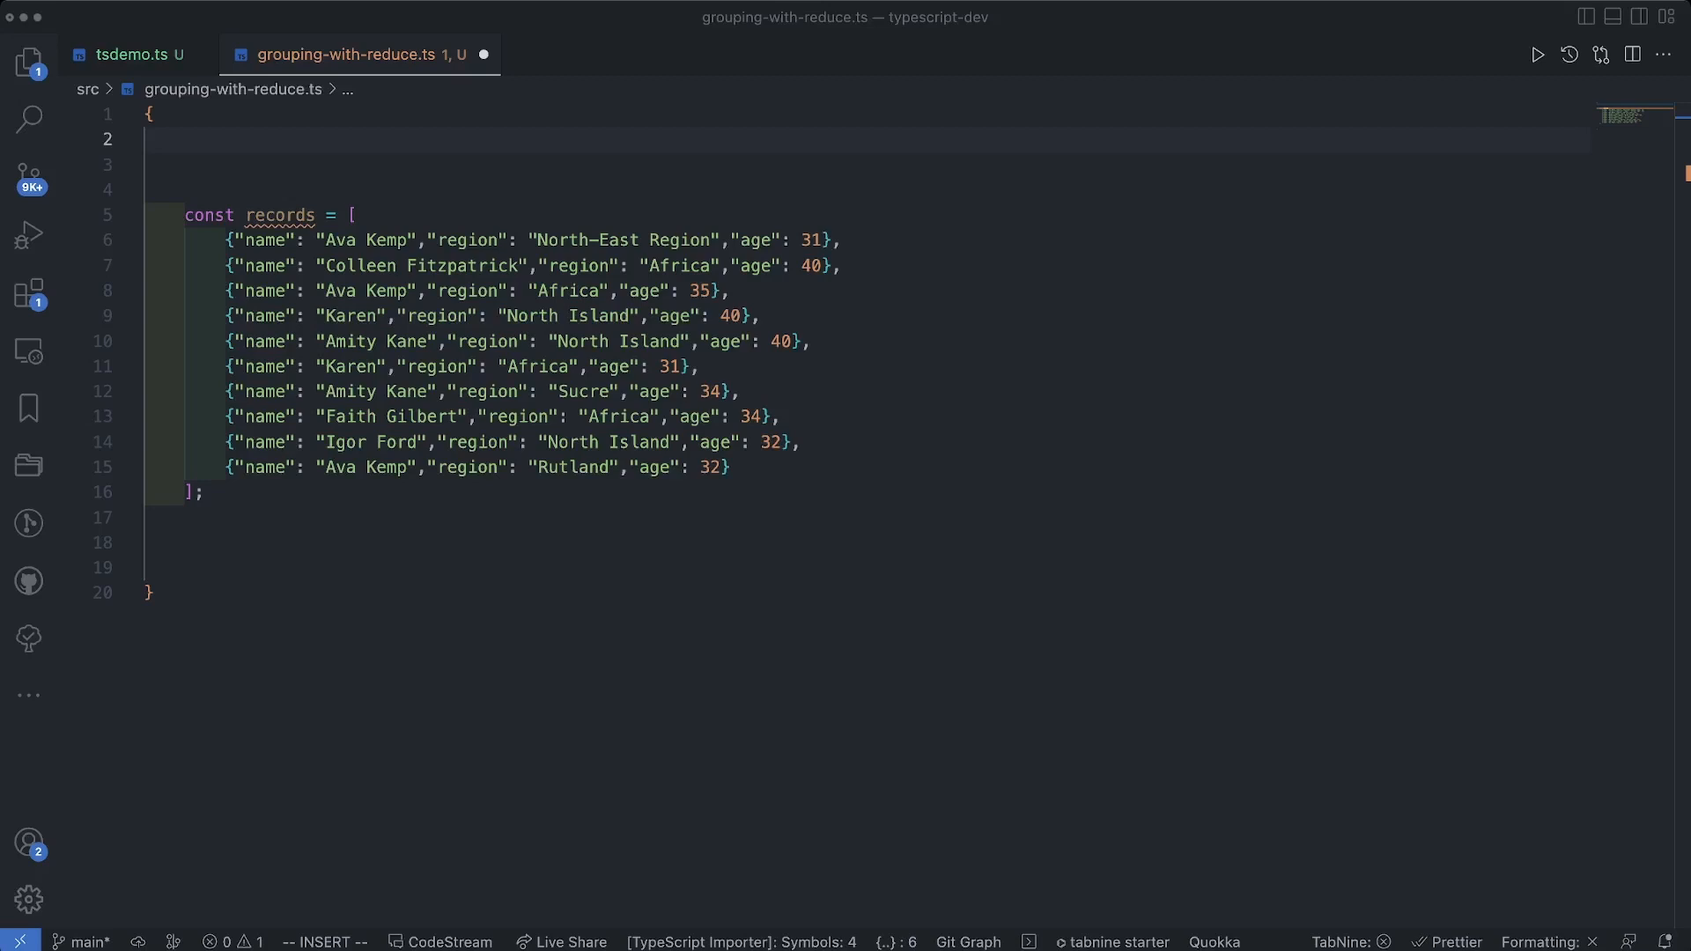
Step: Write a Record interface above records with name: string, region: string and age: number
{"action": "double_click", "coordinate": [264, 239]}
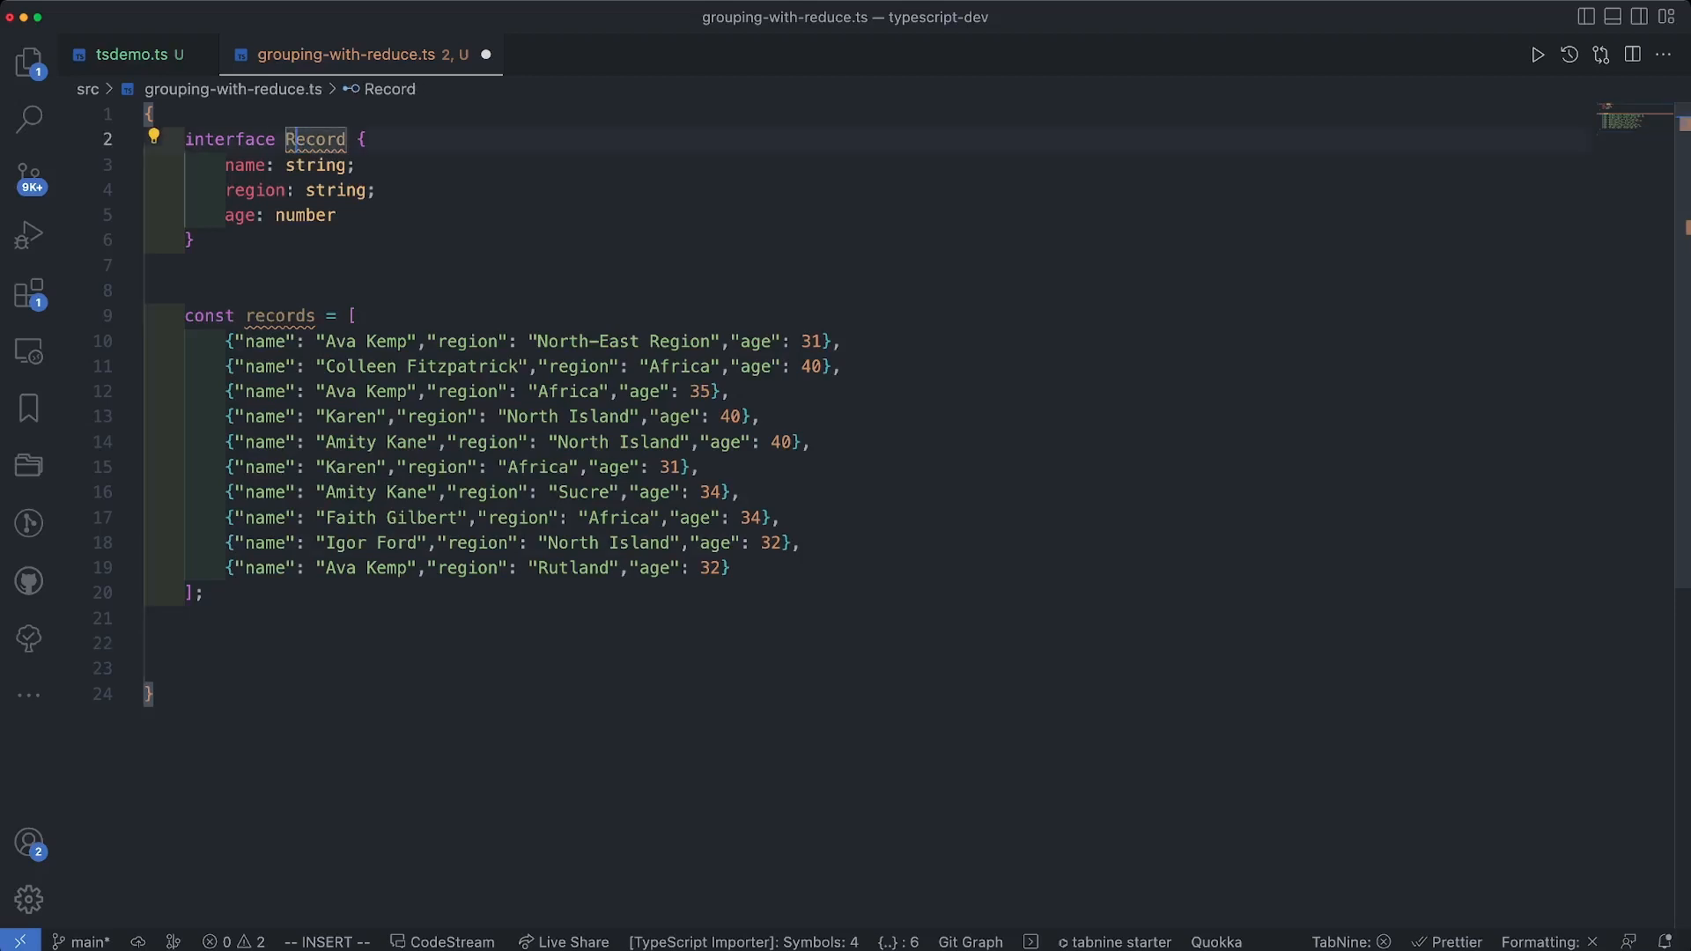
Step: Type records as Record[], add a GroupedRecord string-array map, and stub const groupBy = () => { }
{"action": "type", "text": ": Record[]"}
{"action": "type", "text": "const groupBy = () => {"}
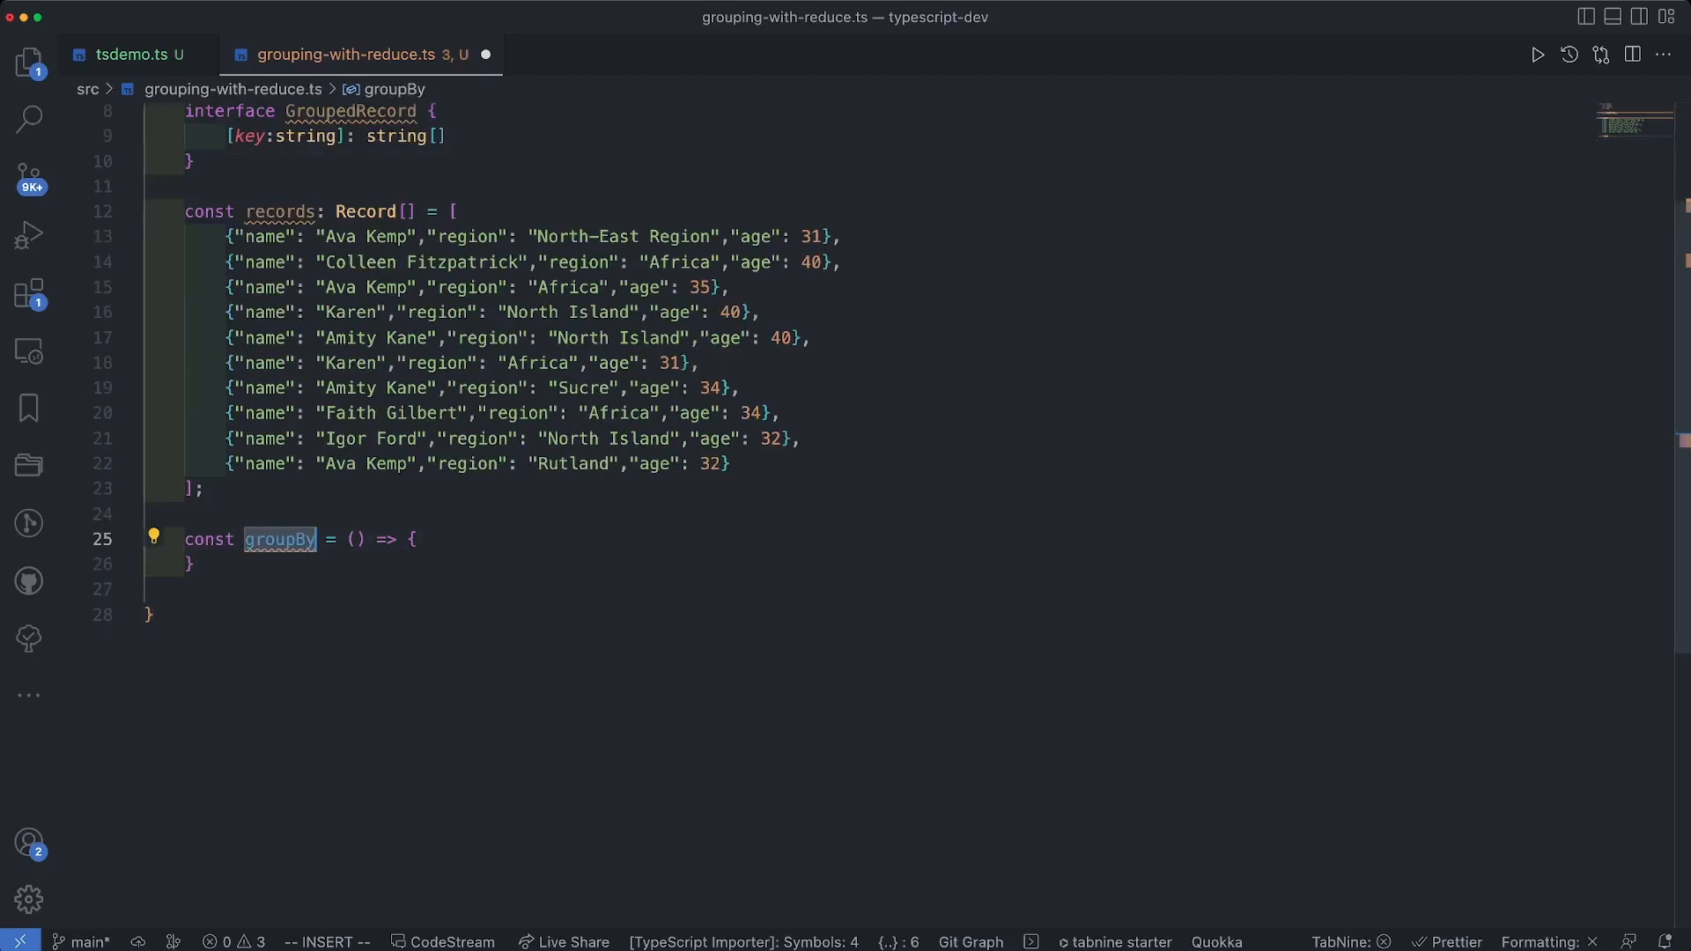
Step: Give groupBy the parameters by: string and records: Record[]
{"action": "type", "text": "by: string"}
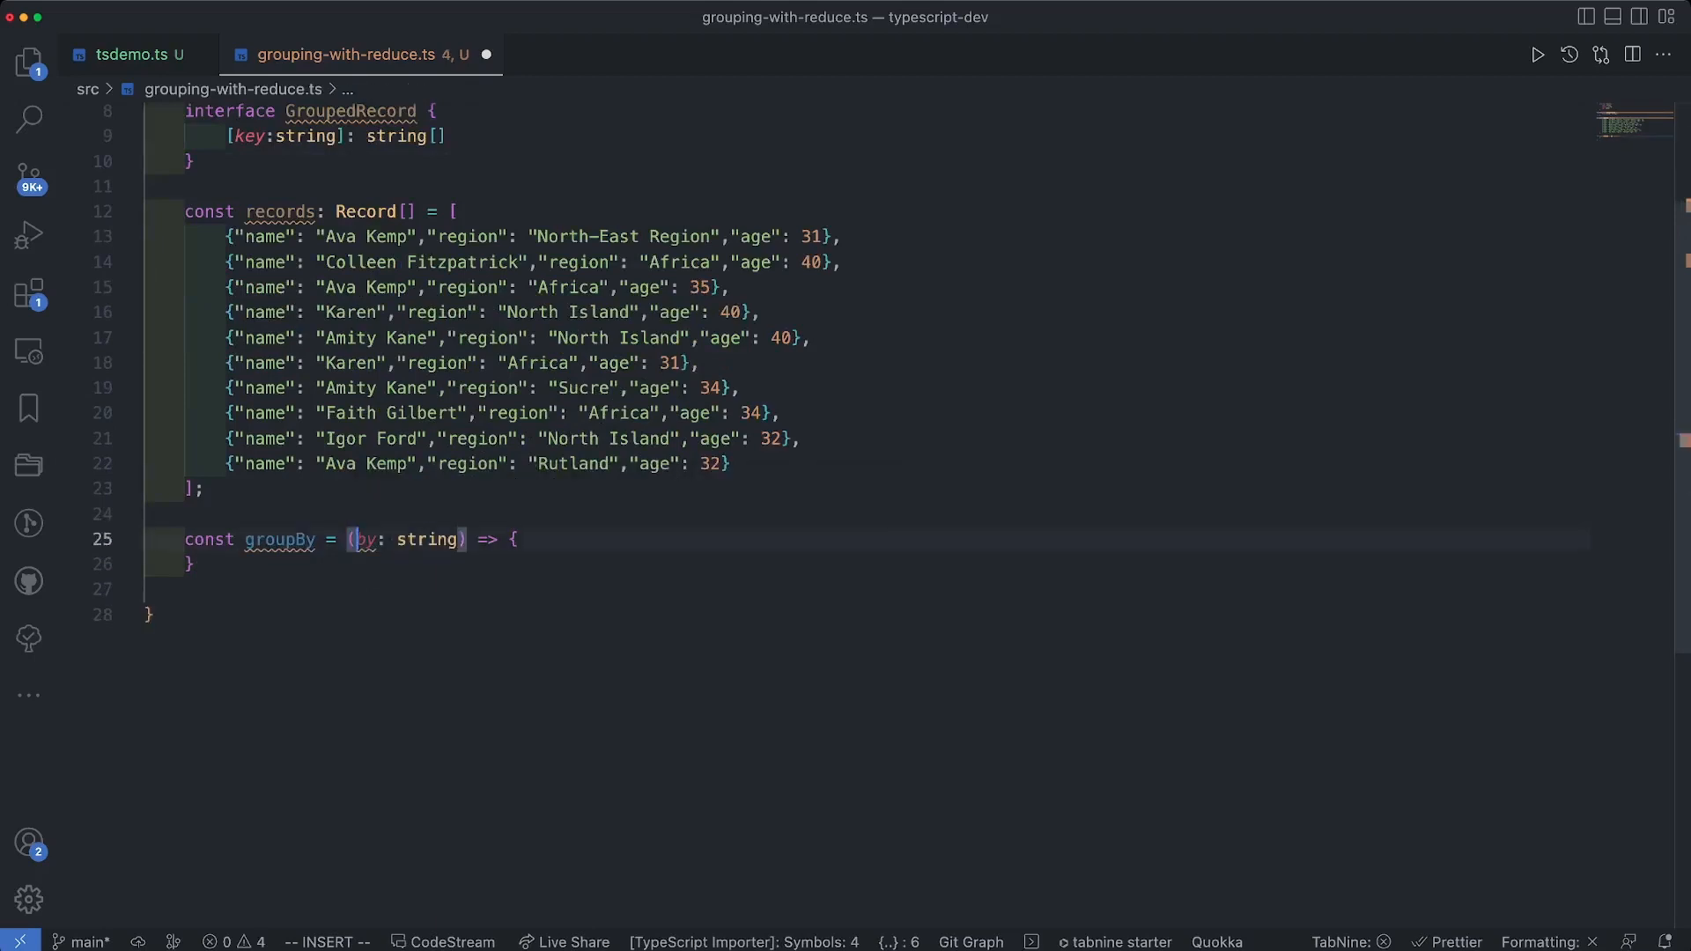
{"action": "left_click", "coordinate": [151, 590]}
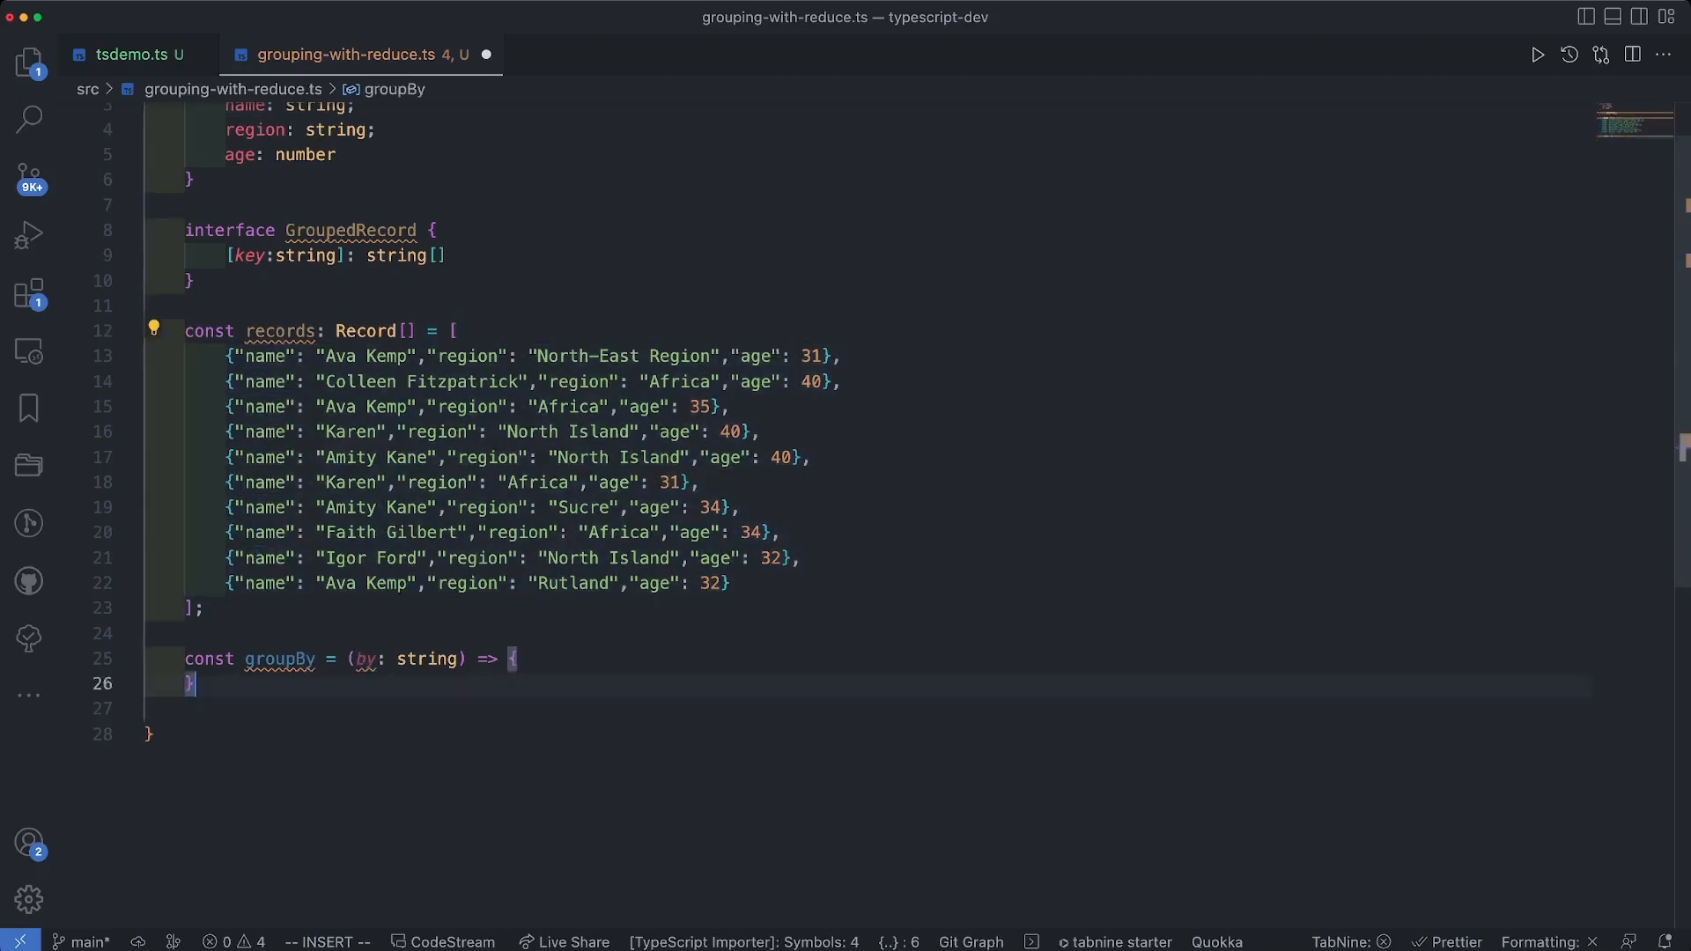
{"action": "type", "text": ", records: Record[]"}
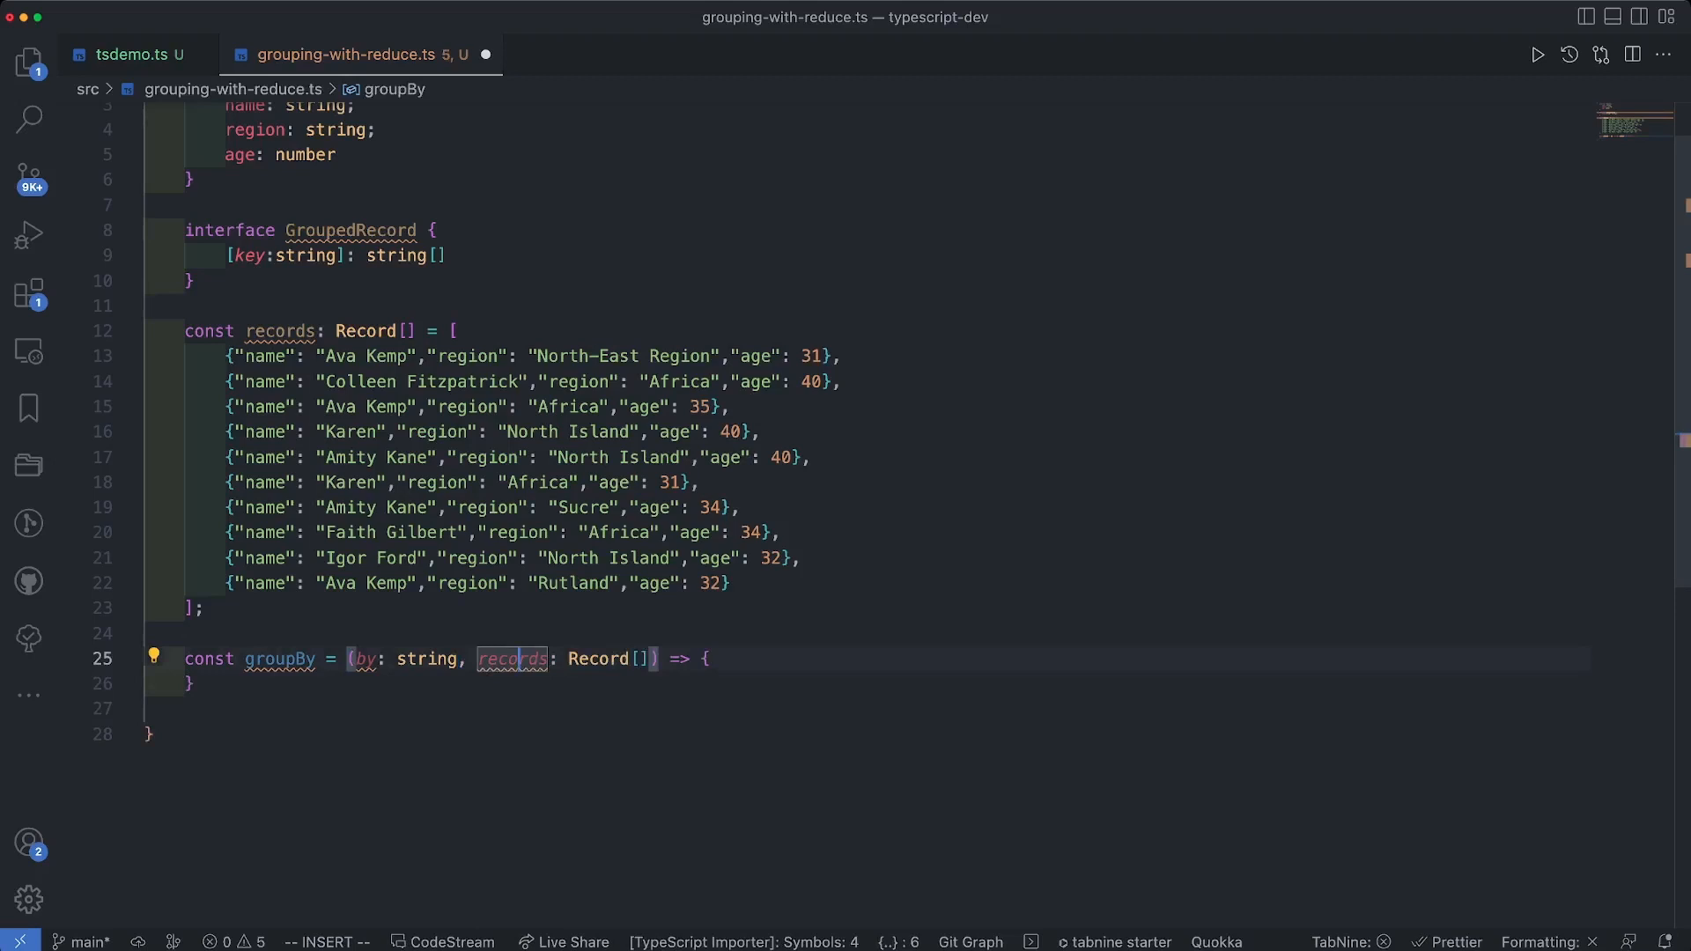
Step: Log "Grouping by : " + by and return records.reduce() from groupBy
{"action": "type", "text": "console.info(\"Grouping by : \"+by);"}
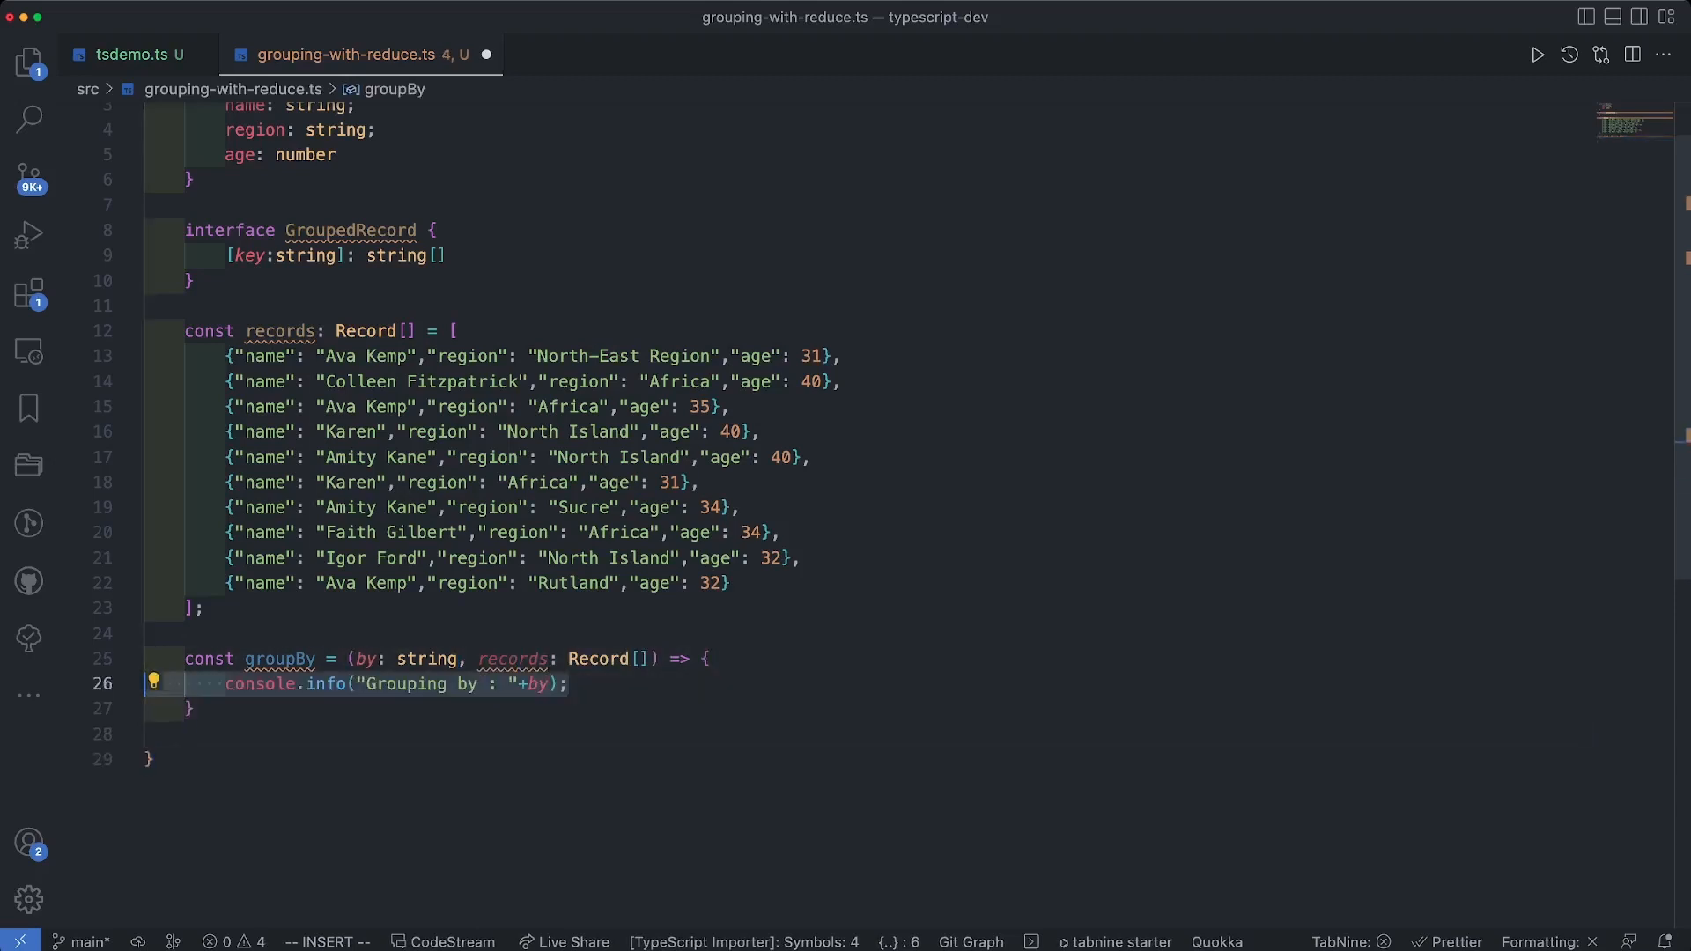
{"action": "type", "text": "return records;"}
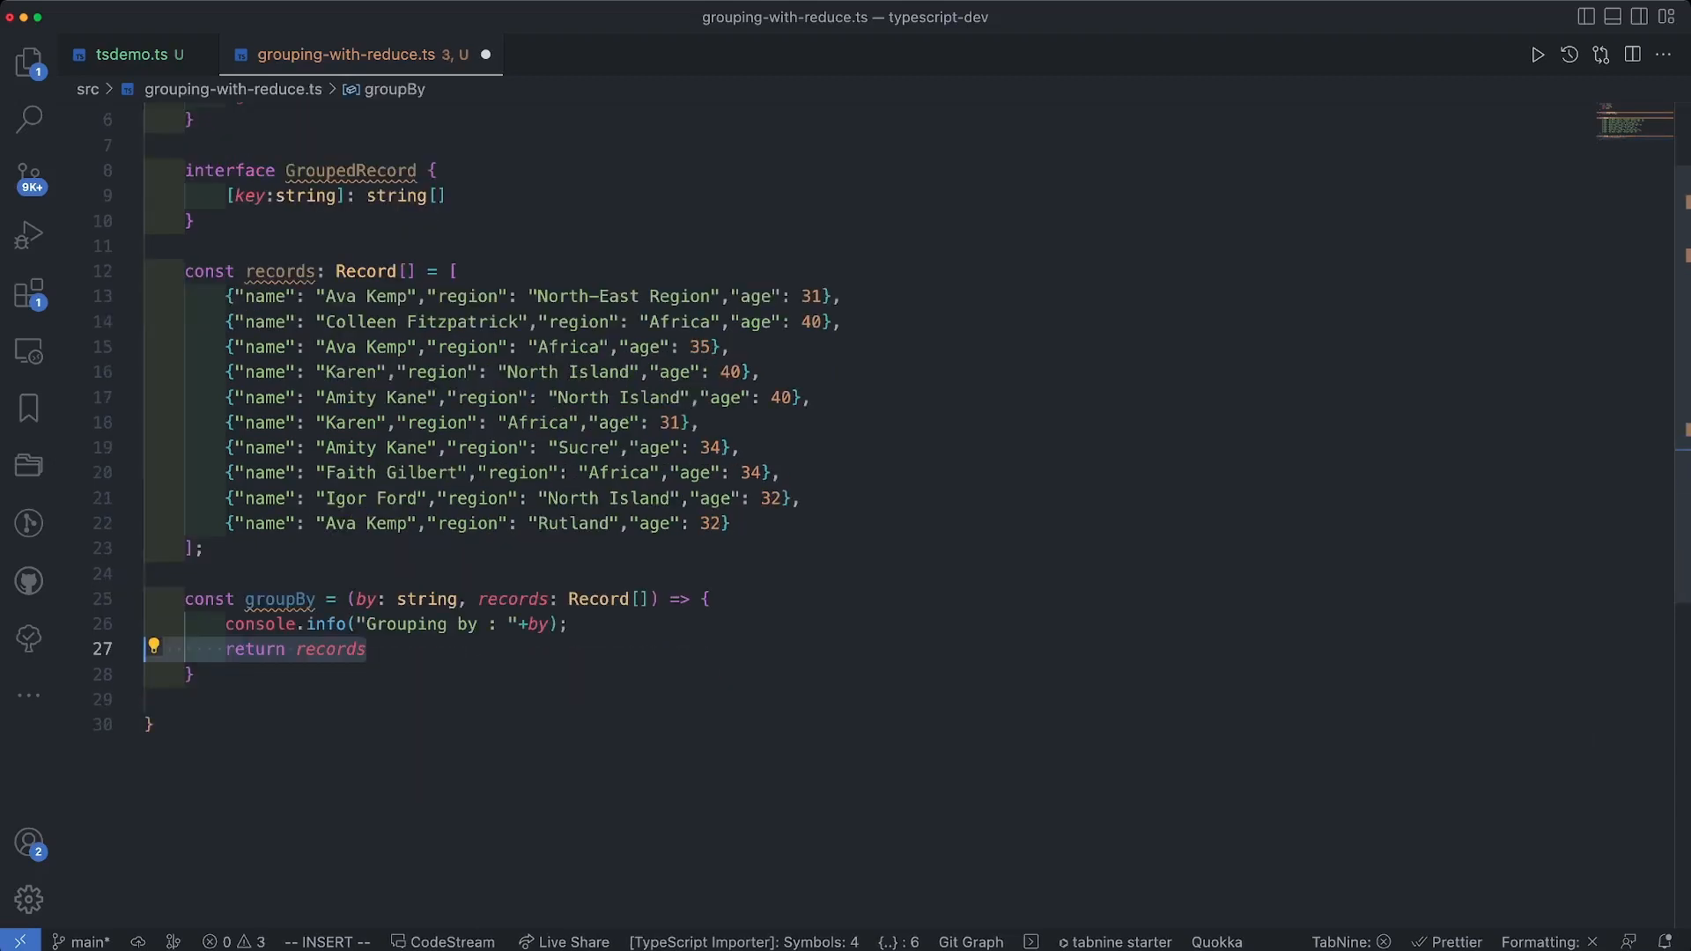
{"action": "type", "text": ".reduce();"}
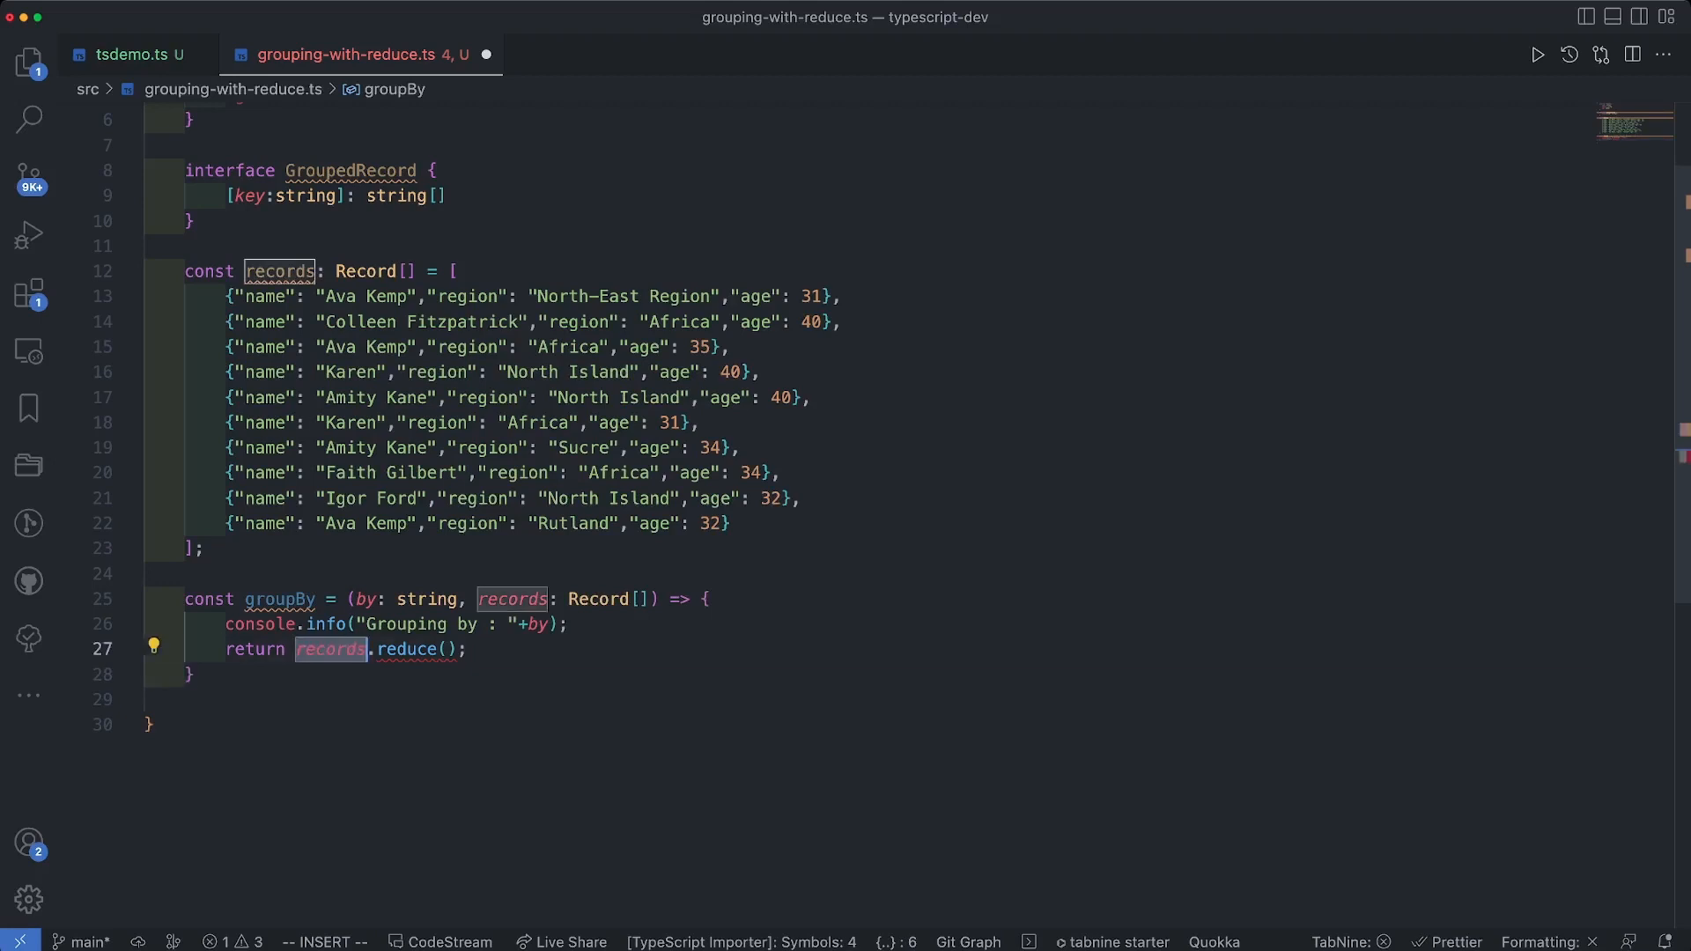
{"action": "key", "text": "Backspace"}
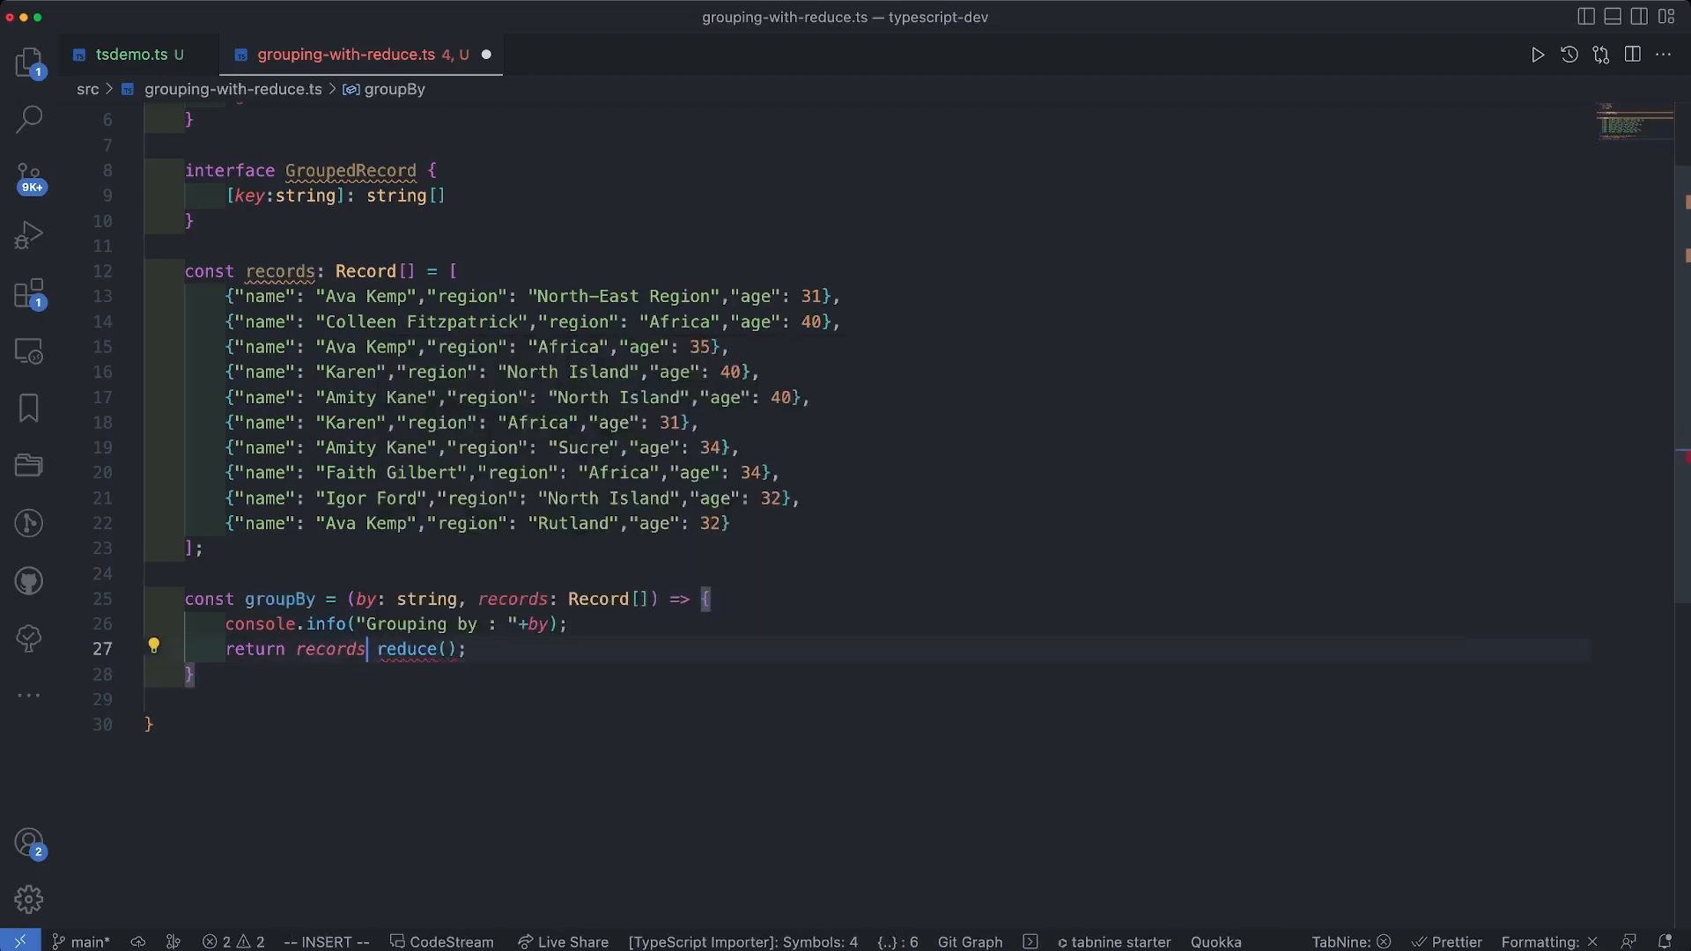
{"action": "type", "text": "."}
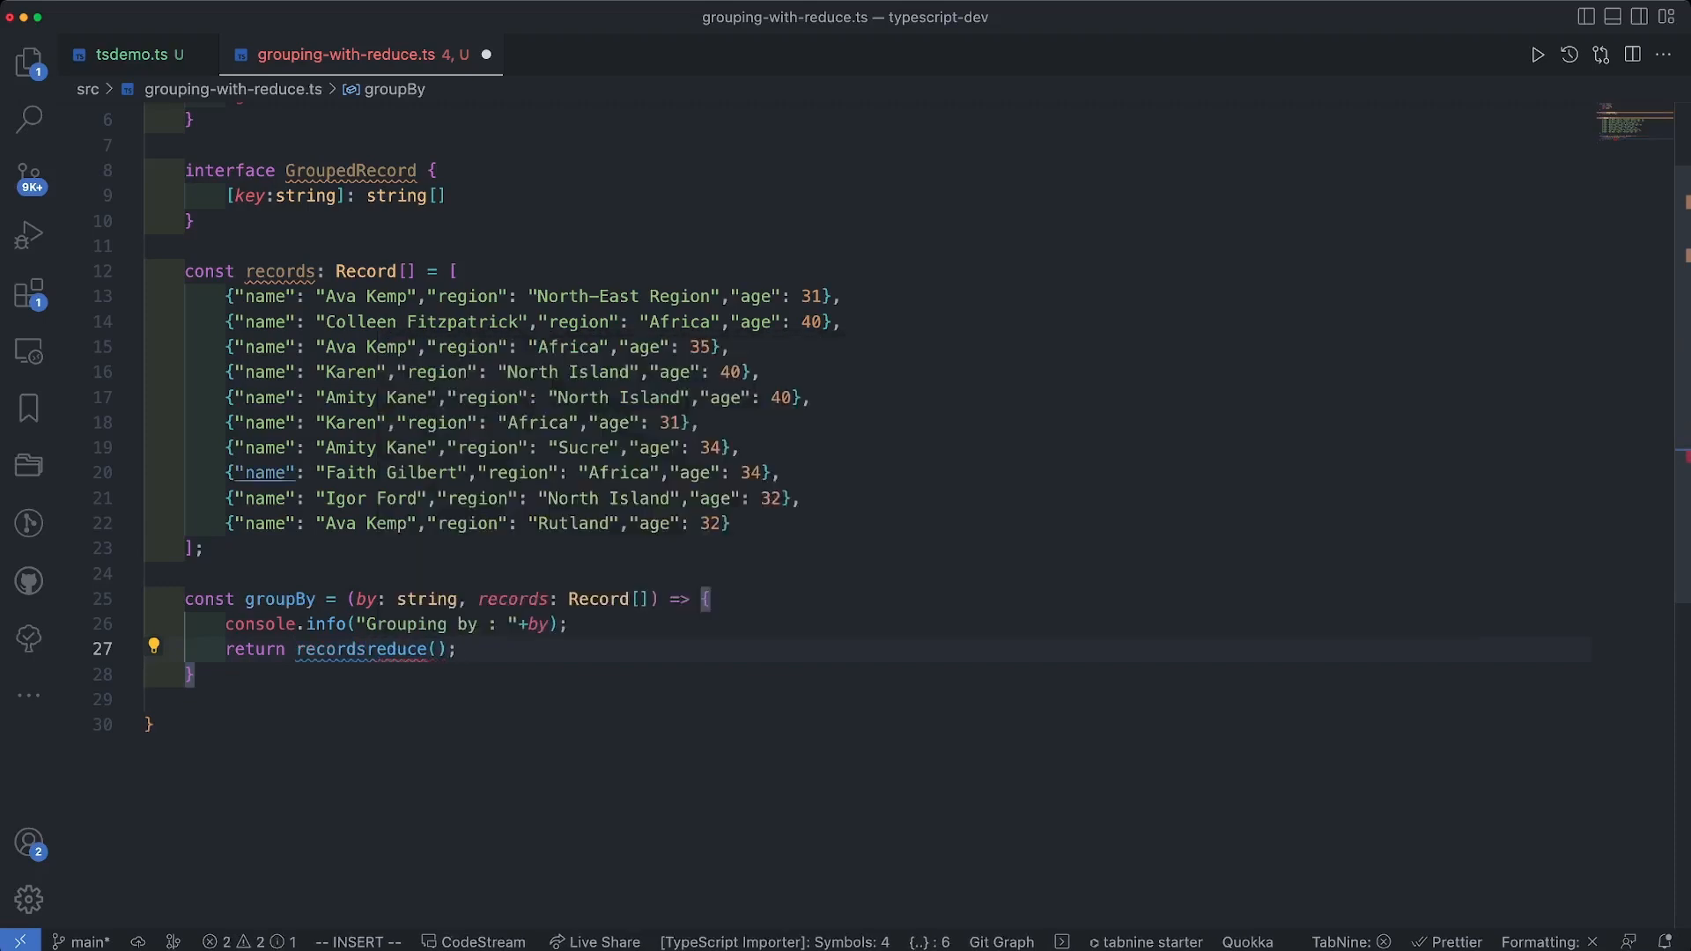
Step: Write the reduce callback (acc: GroupedRecord, record: Record) returning acc, starting from {} as GroupedRecord
{"action": "type", "text": "."}
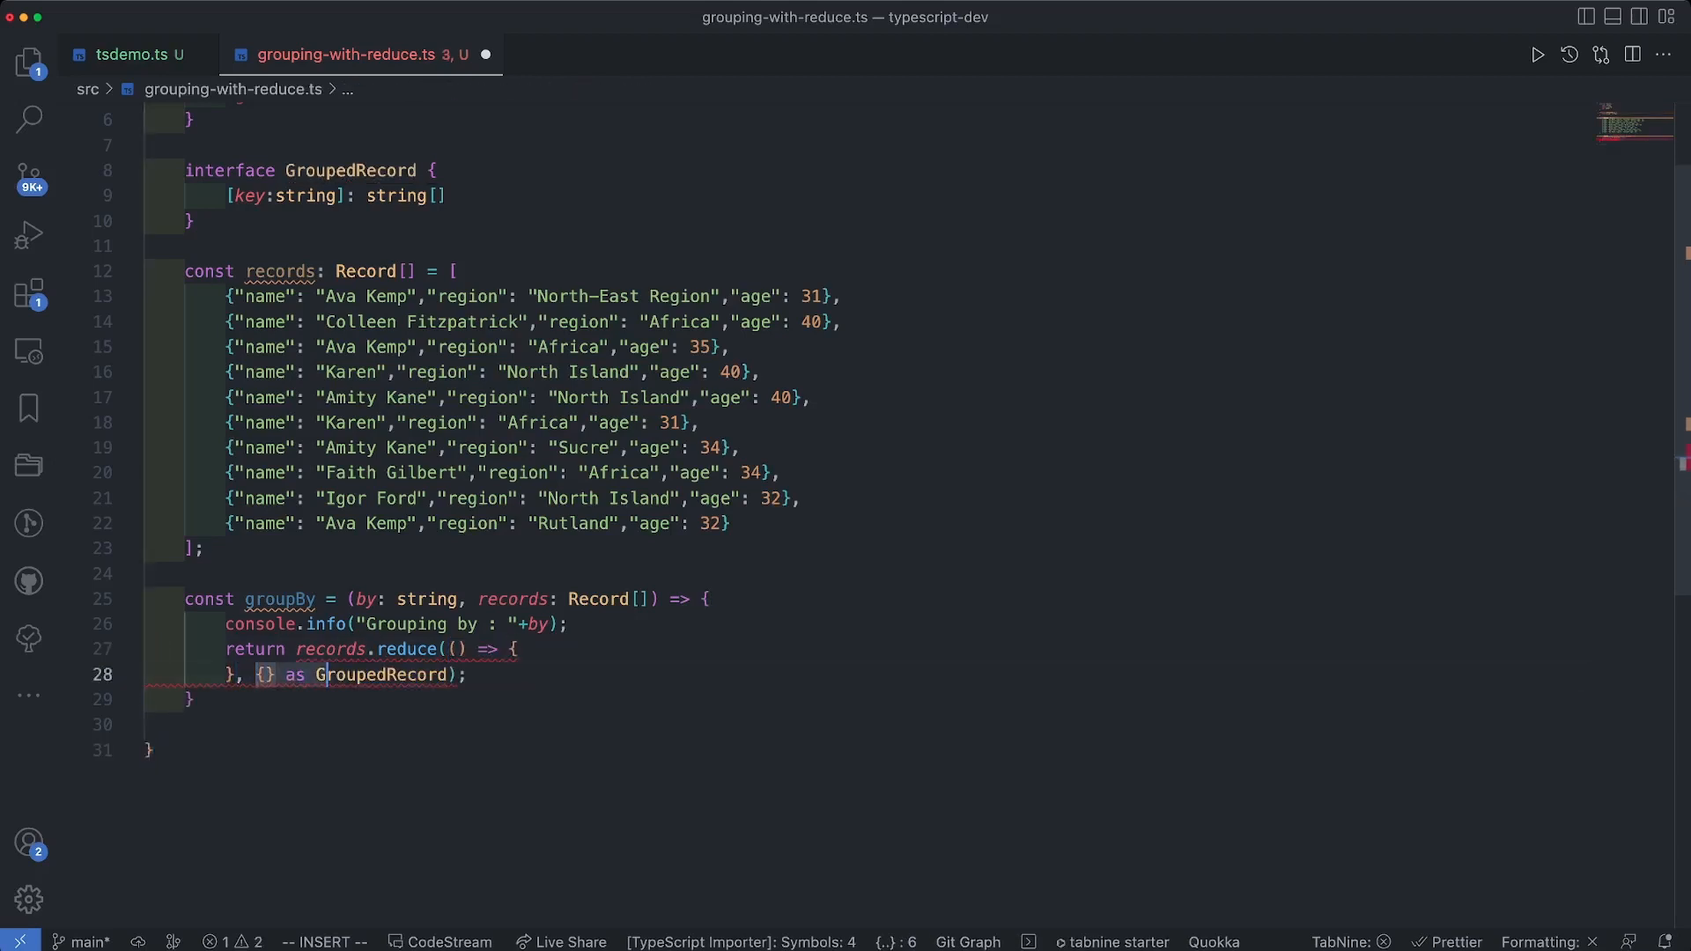
{"action": "left_click", "coordinate": [150, 750]}
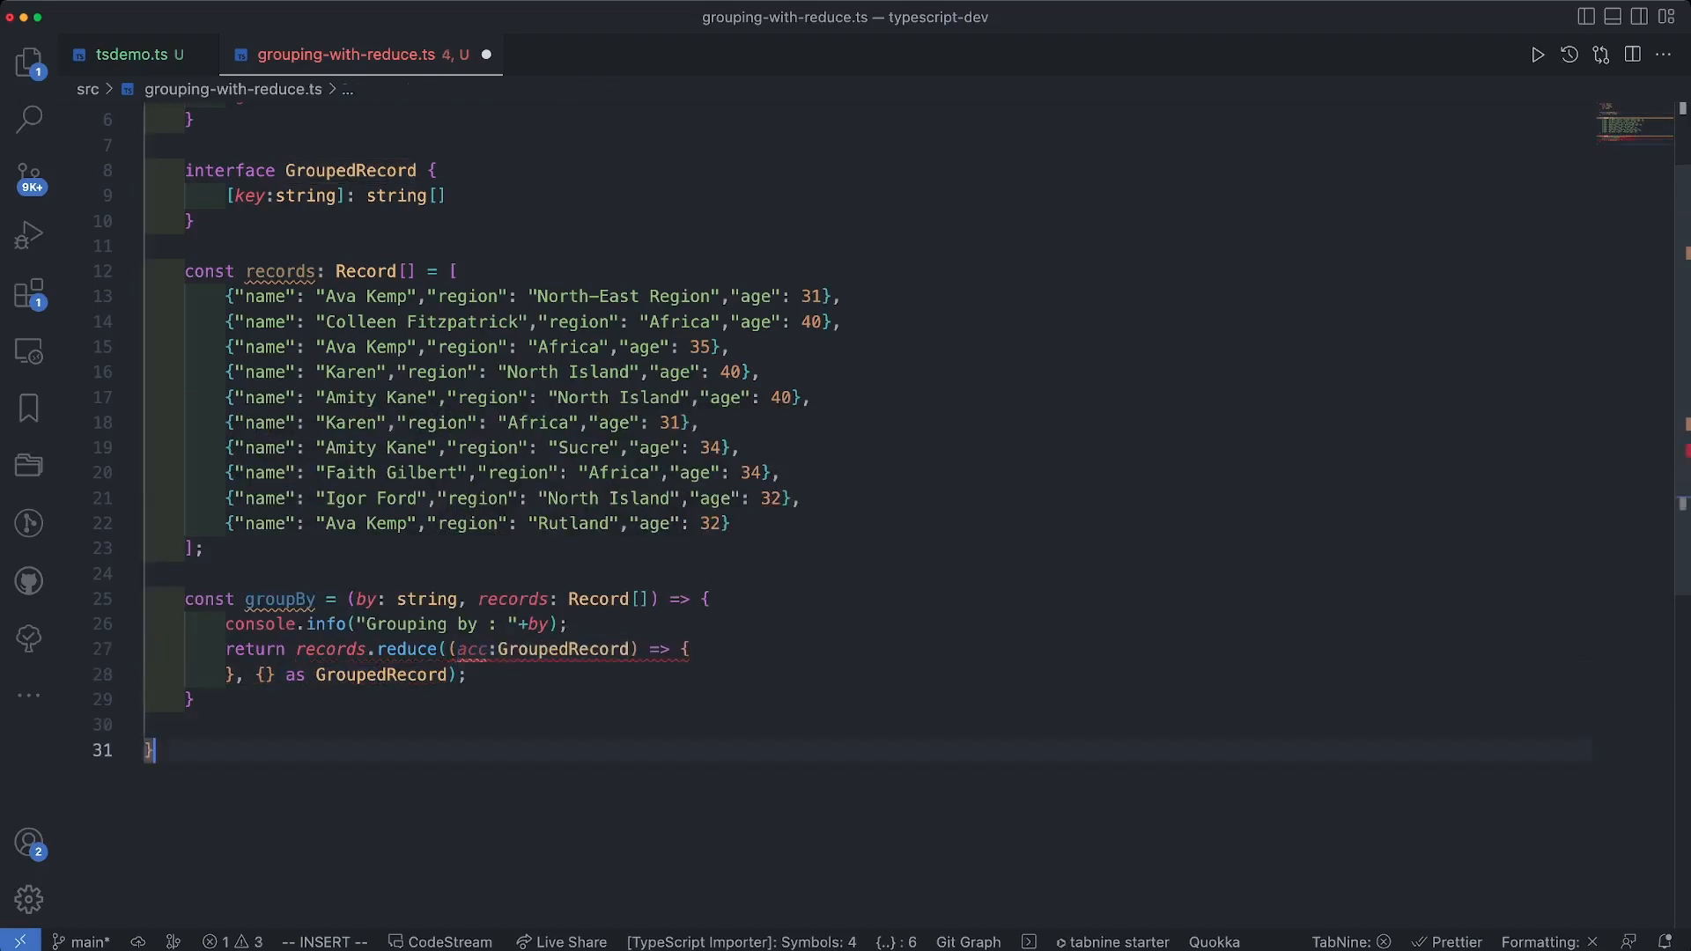
{"action": "left_click", "coordinate": [472, 648]}
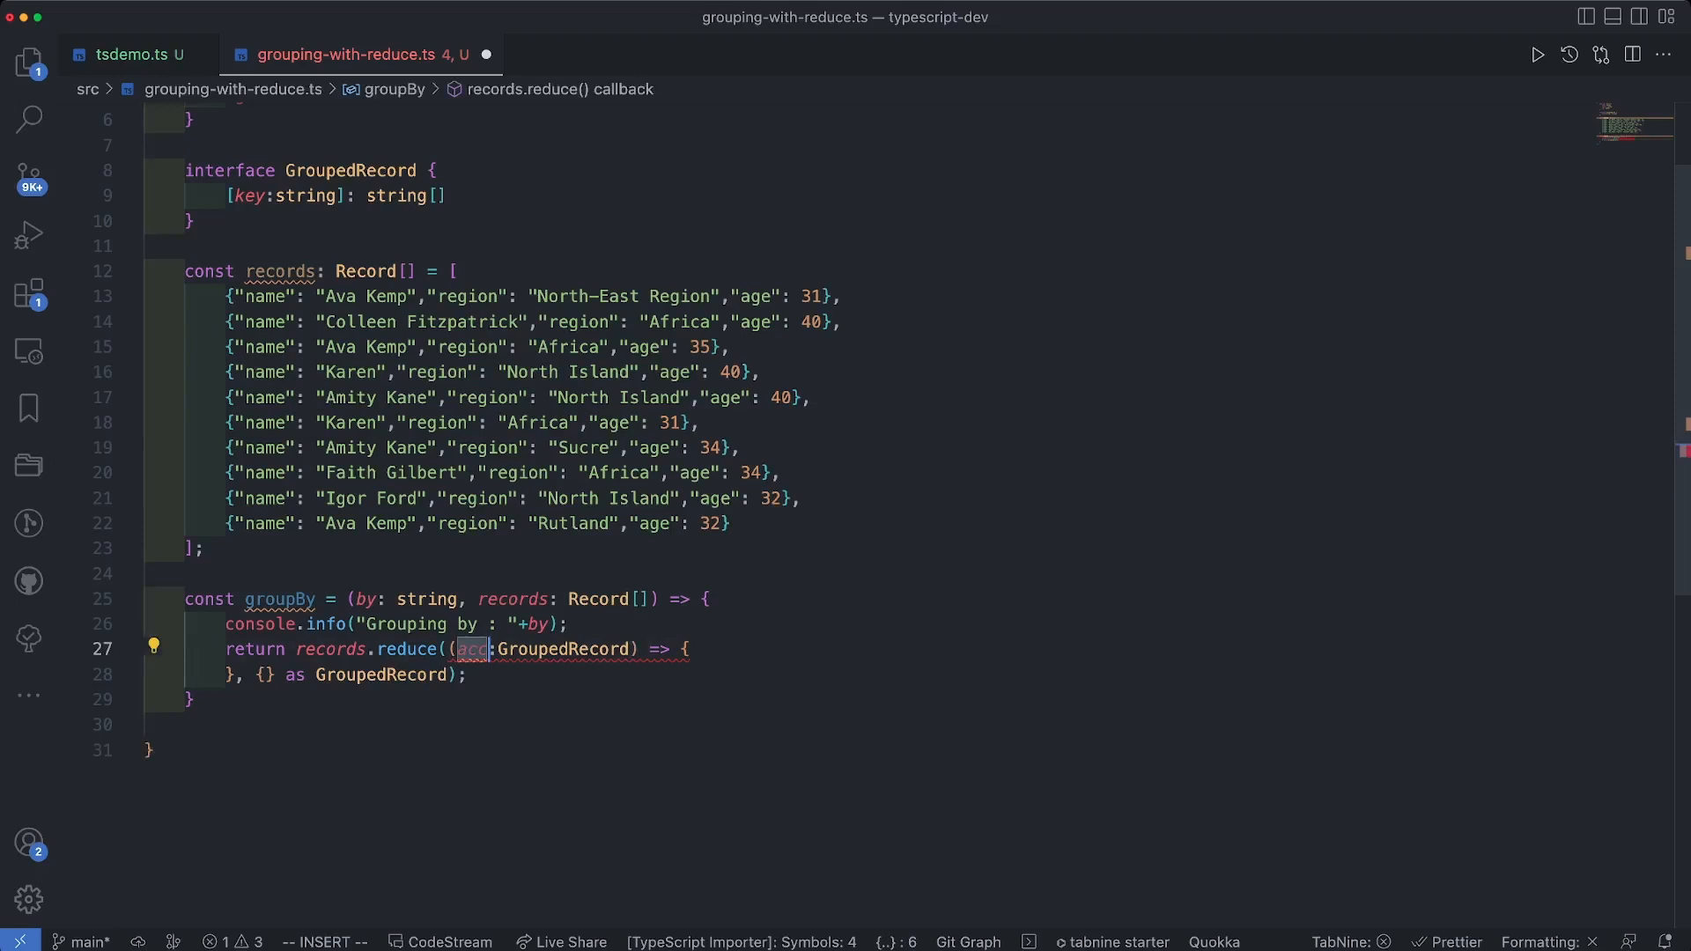
{"action": "type", "text": ", record:Record"}
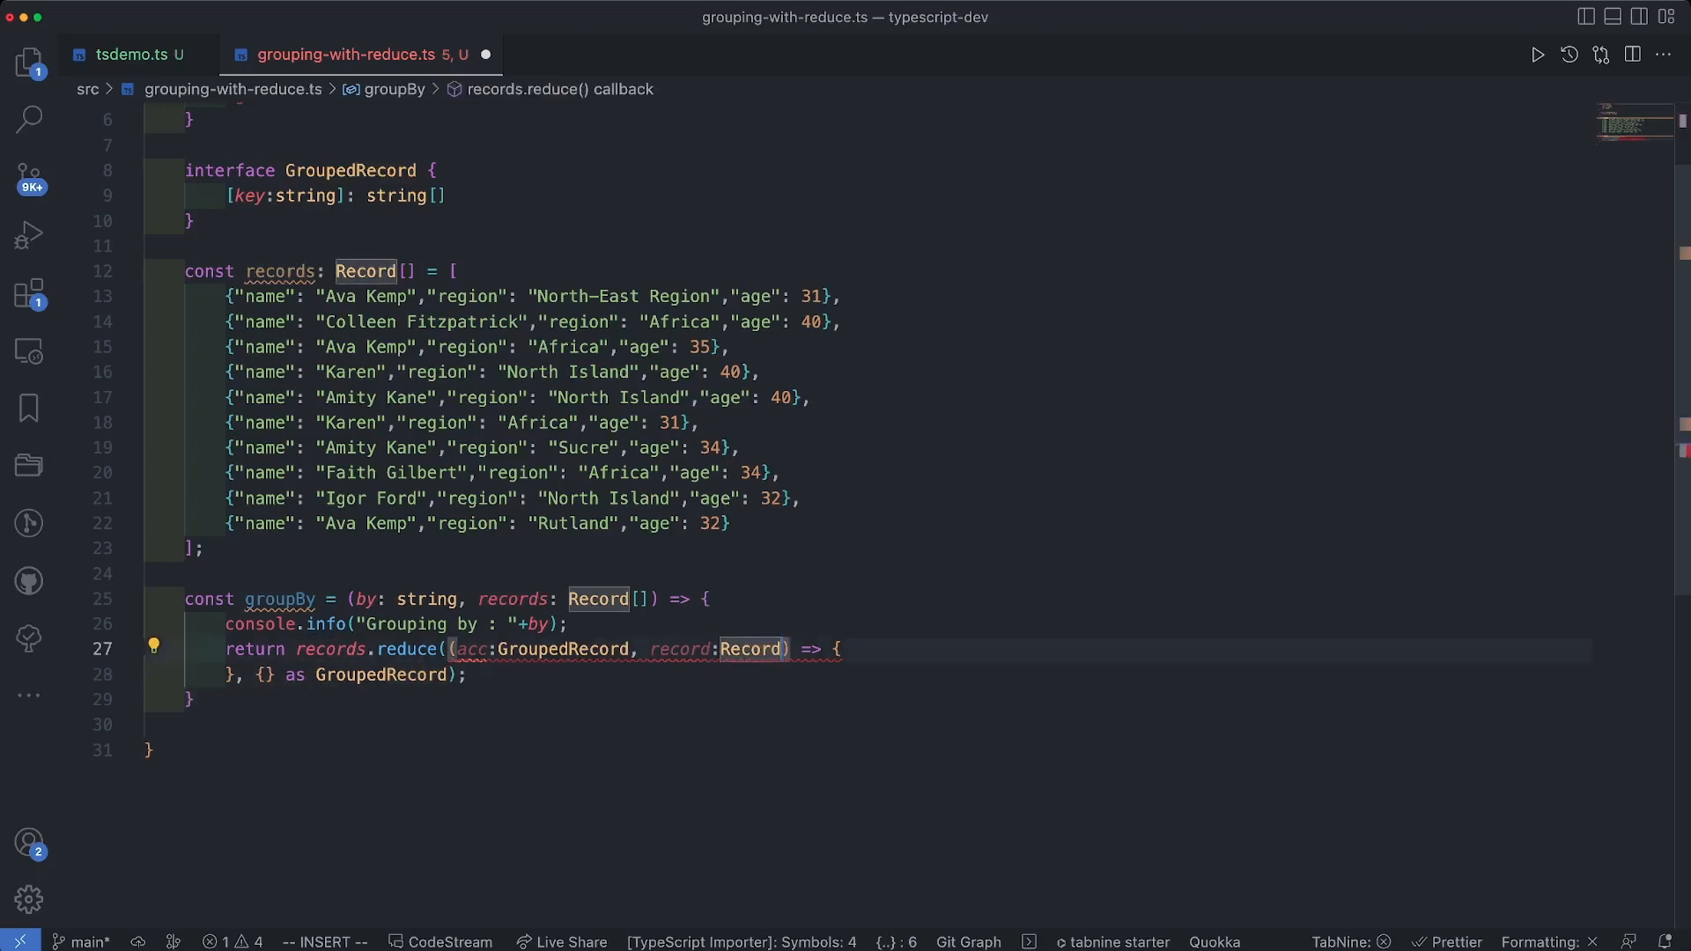
{"action": "type", "text": "return acc;"}
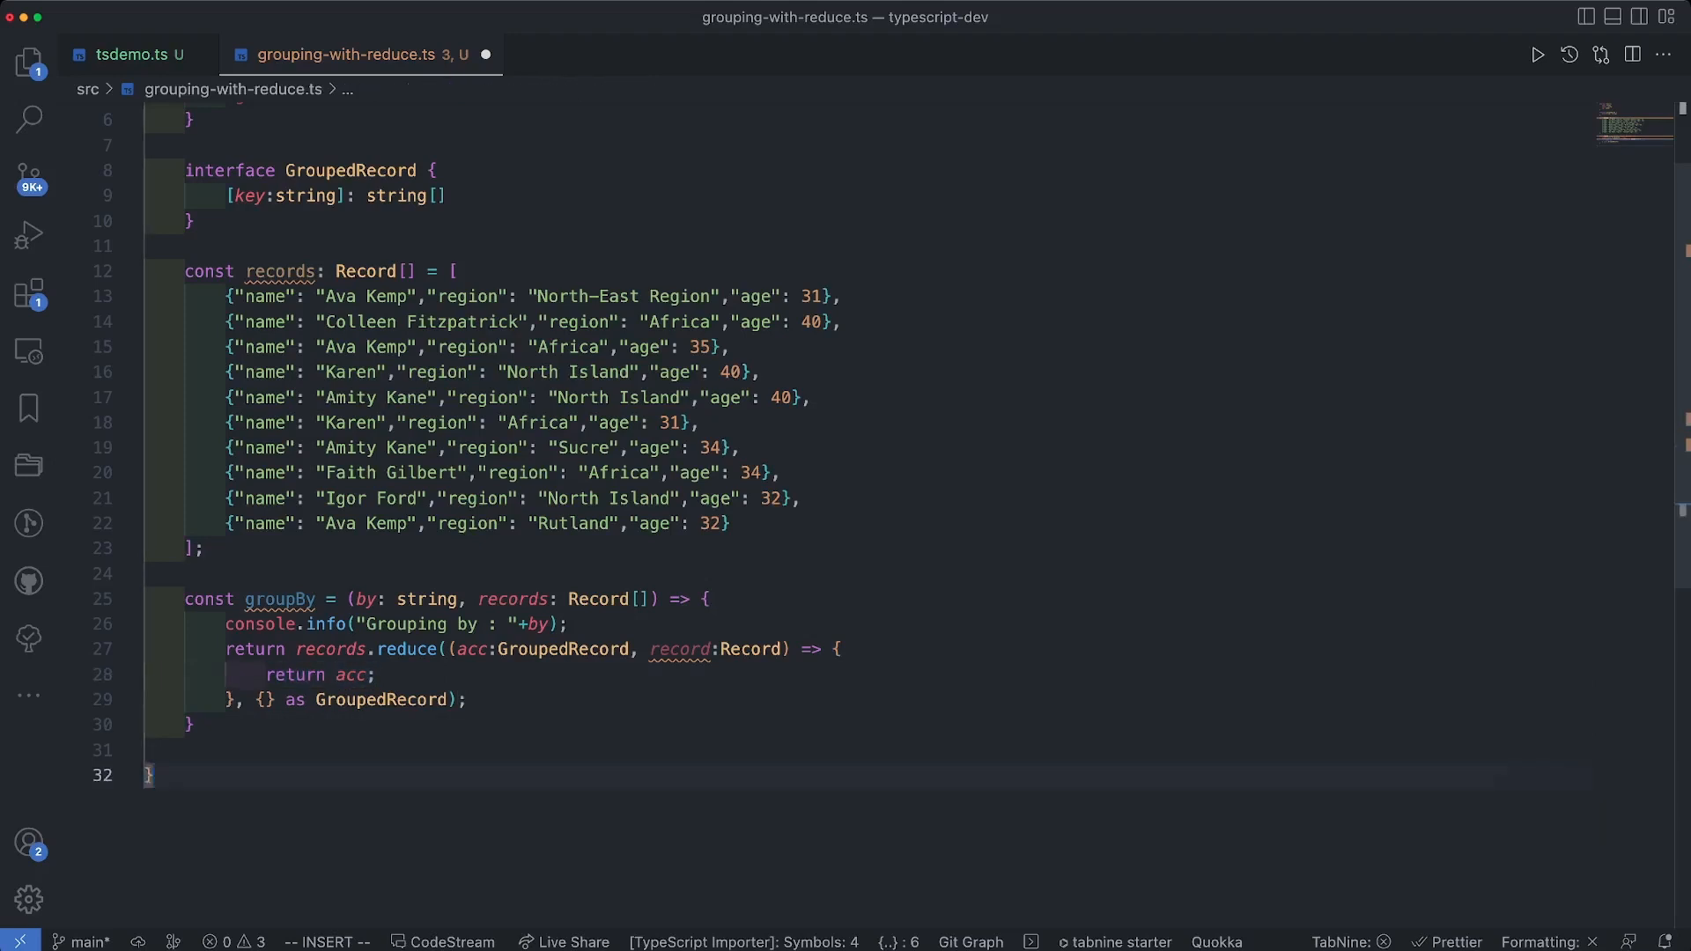
Step: Key by record[by as keyof Record], initialise acc[key], and push a name / region / age string
{"action": "type", "text": "const key = record[by];"}
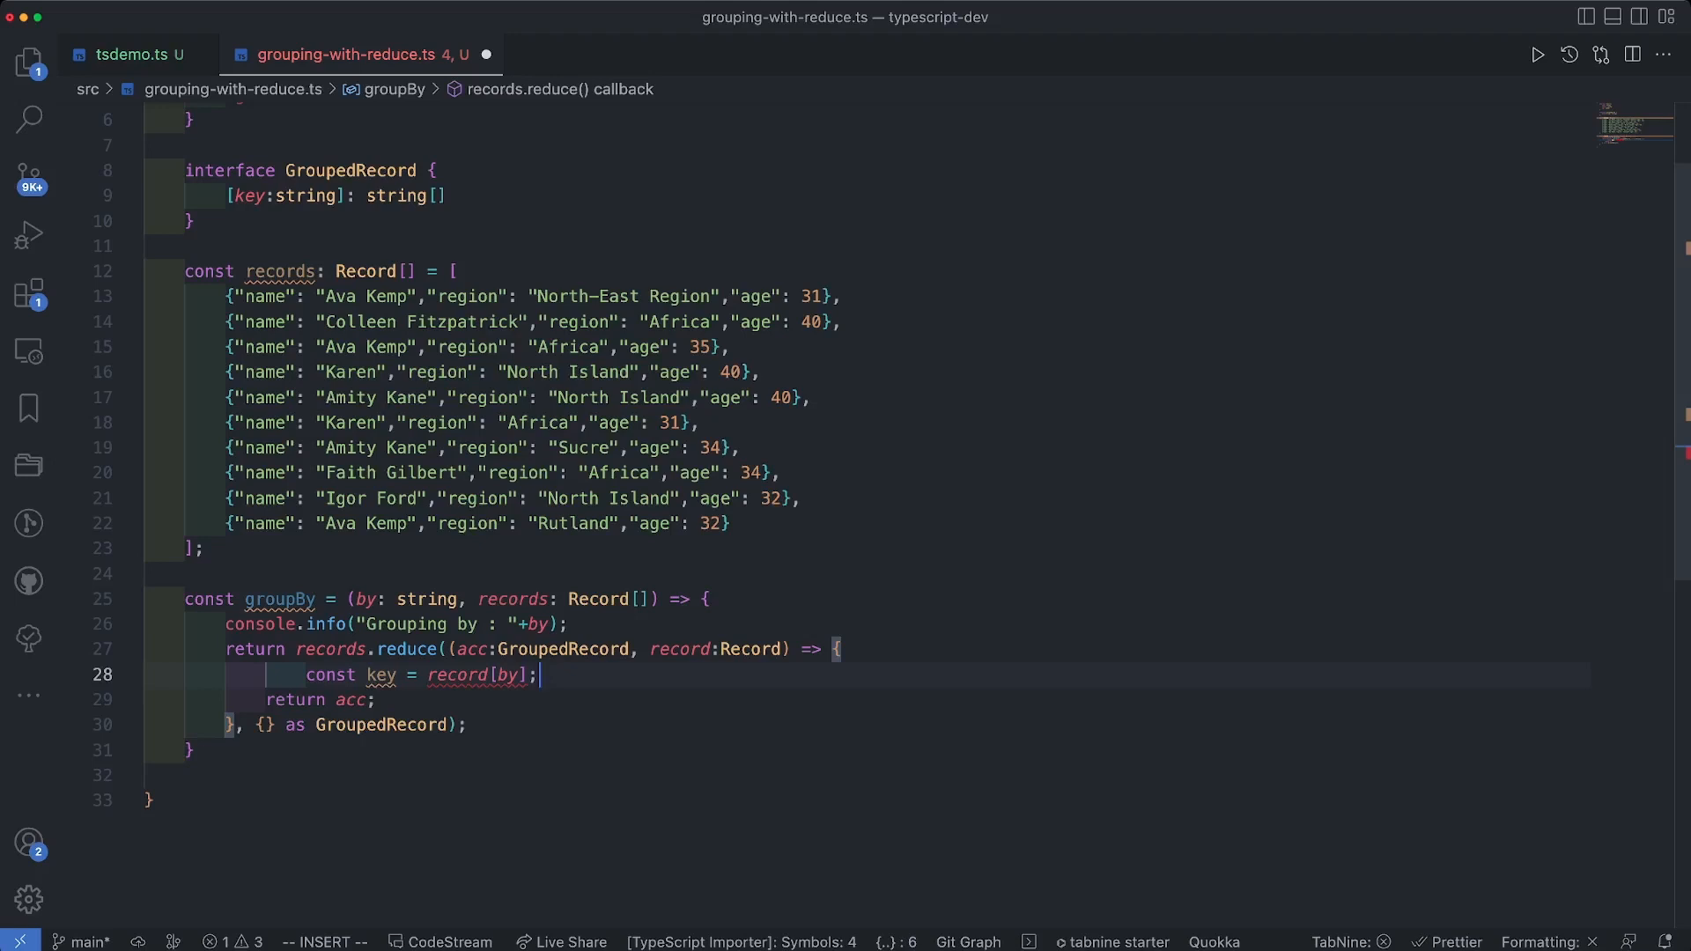
{"action": "type", "text": "as keyof Record"}
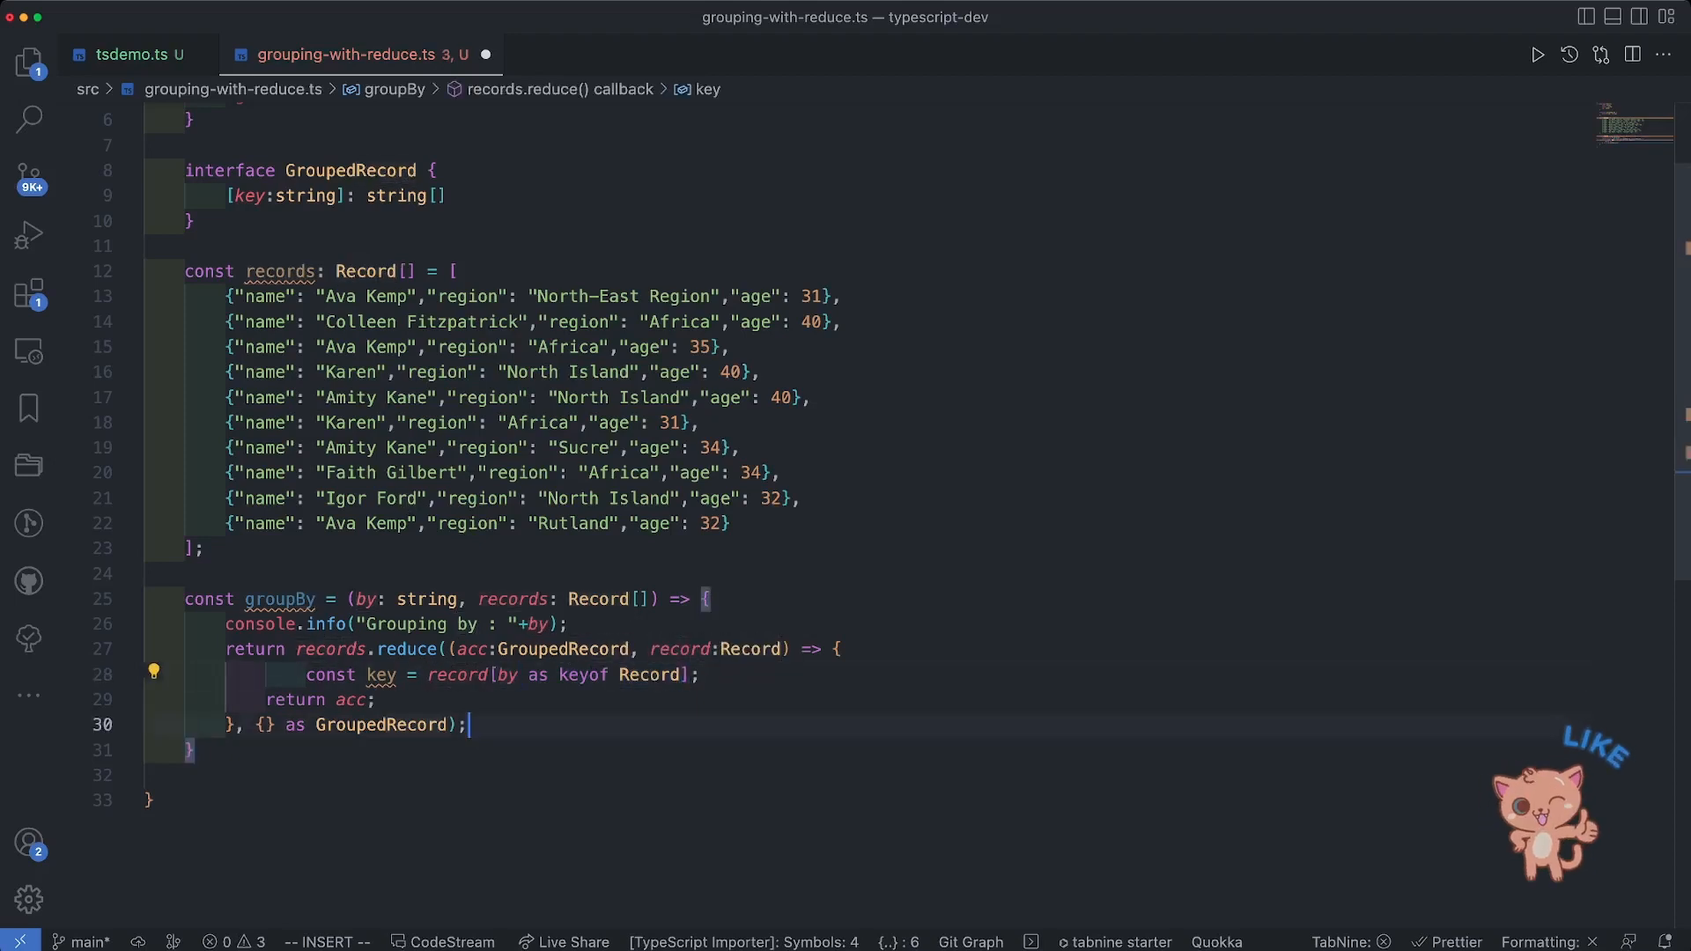
{"action": "type", "text": "acc[key] = acc[key] || [];"}
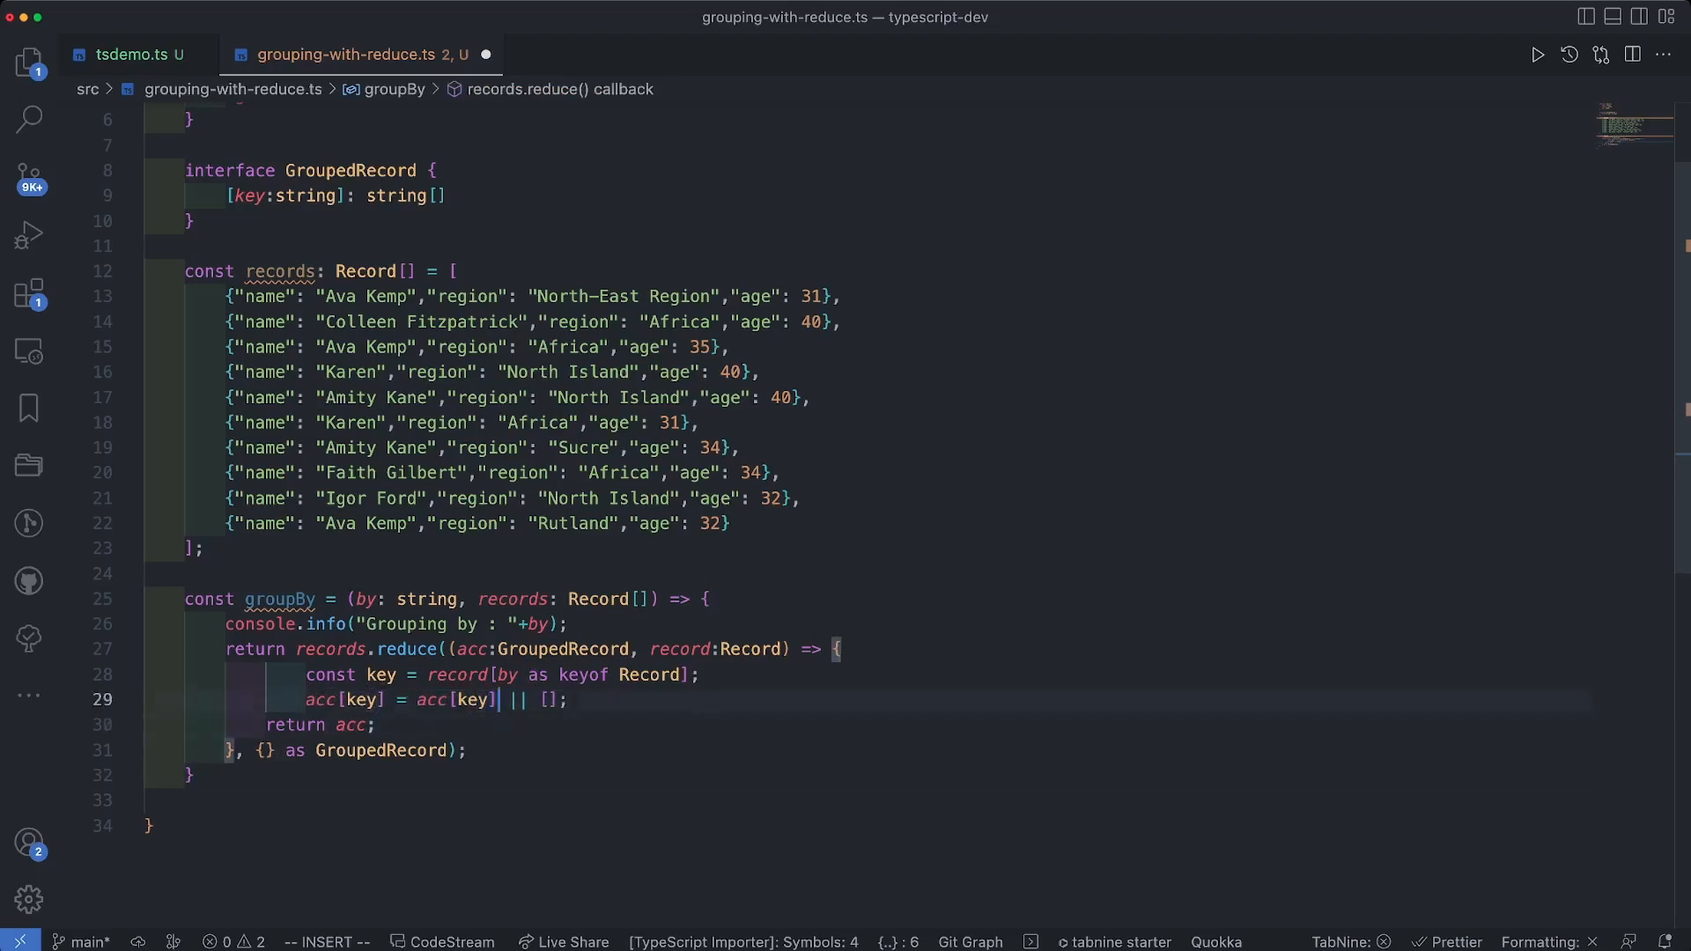
{"action": "type", "text": "acc[key].push();"}
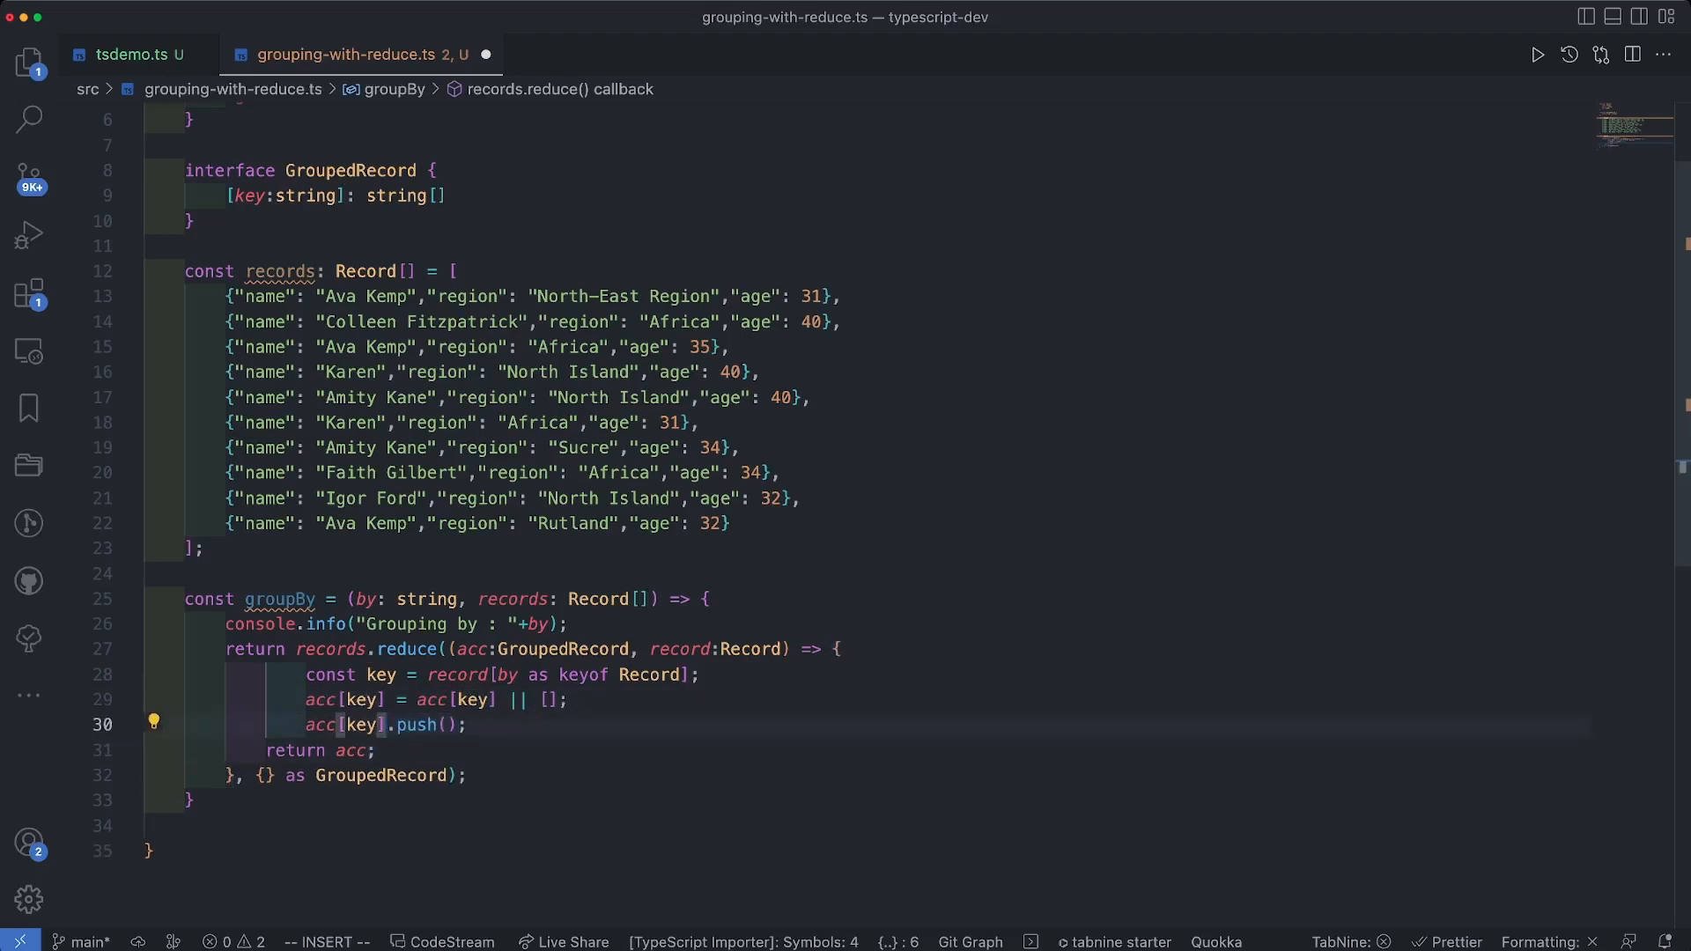
{"action": "type", "text": "."}
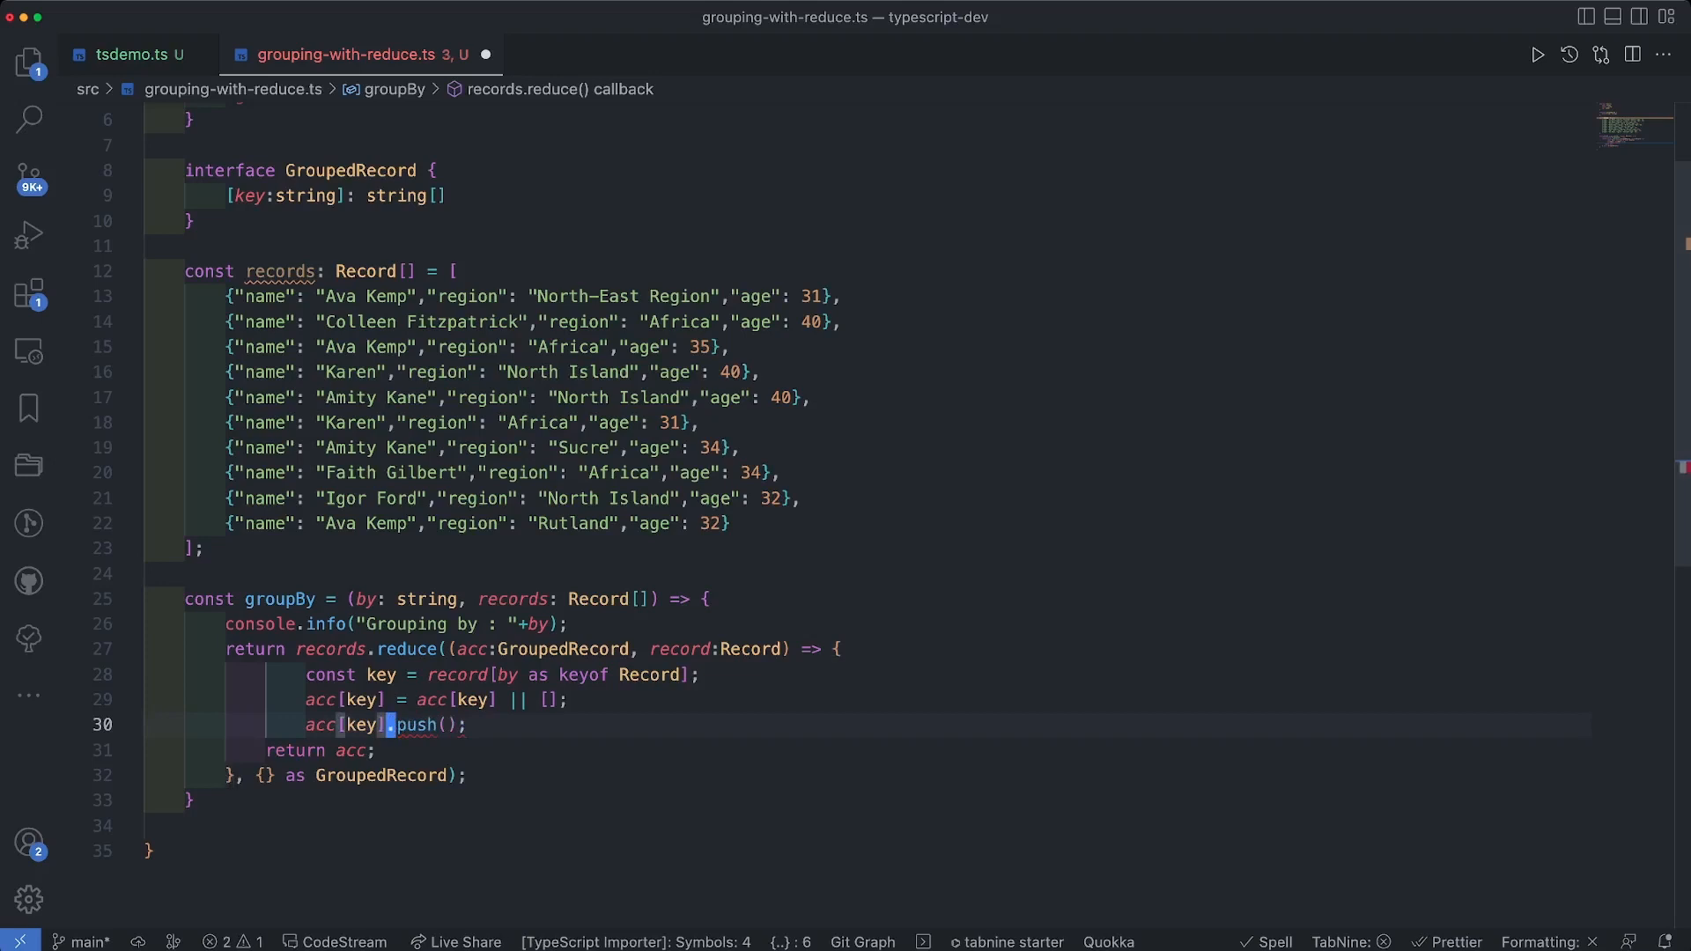
{"action": "type", "text": "`${record.name} / ${record.region} / ${record.age}`"}
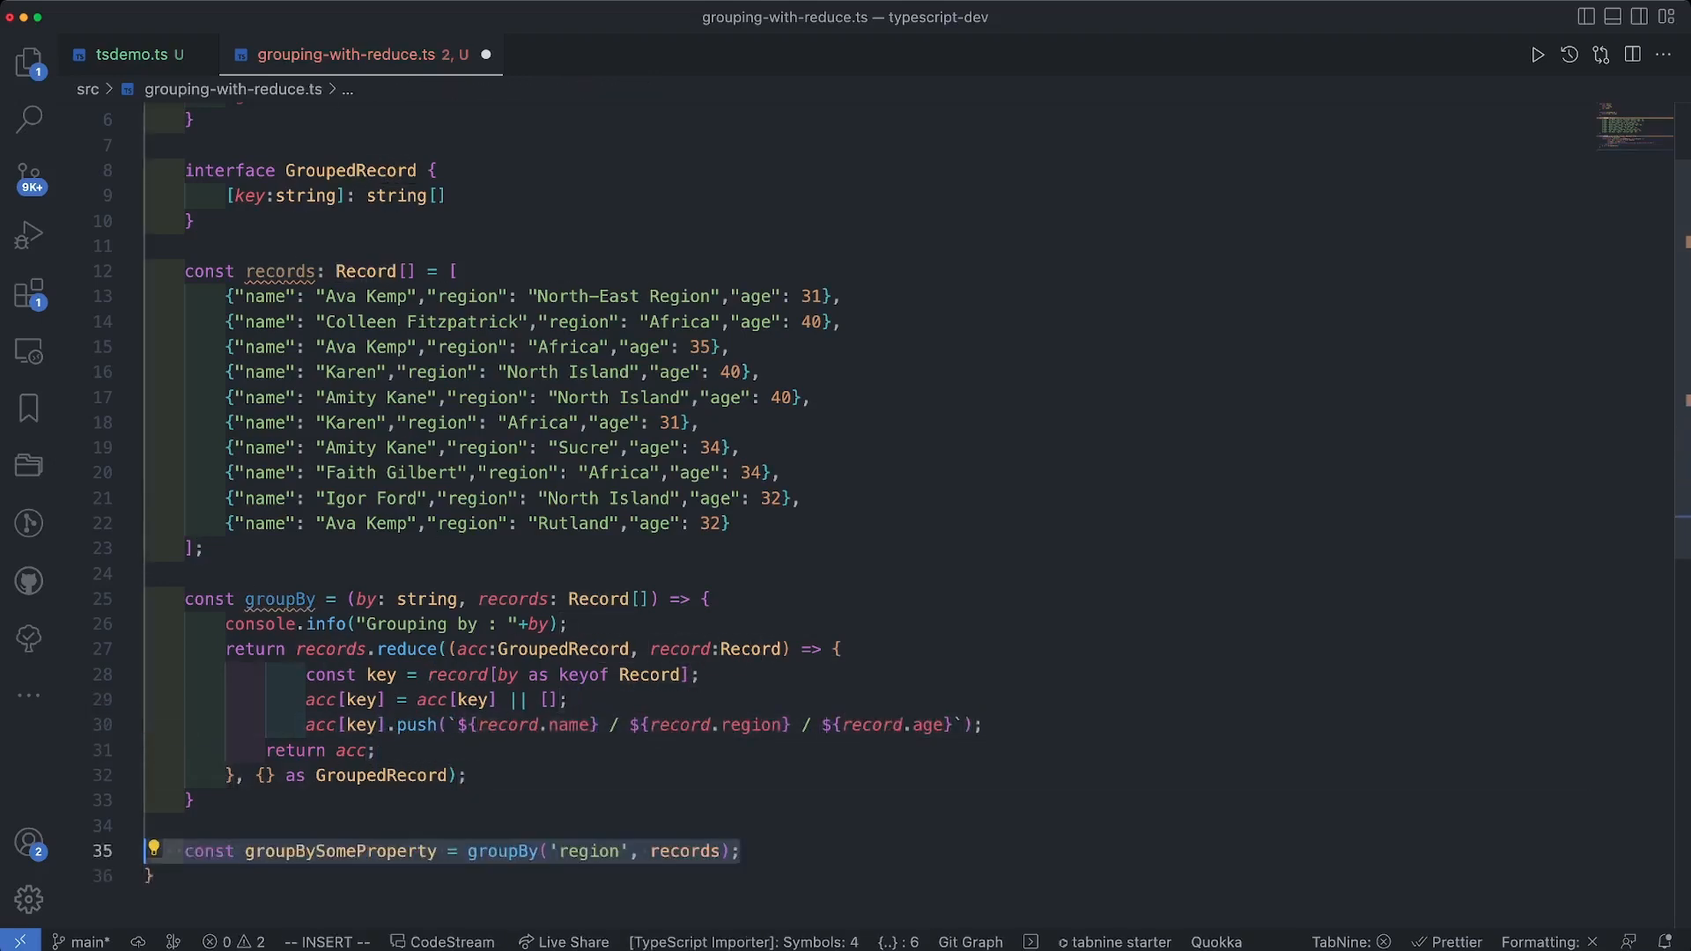
Step: Print groupBySomeProperty with console.table, run via ts-node grouped by age, then close the terminal
{"action": "type", "text": "console.table( groupBySomeProperty );"}
{"action": "type", "text": "npx ts-node src/grouping-with-reduce.ts"}
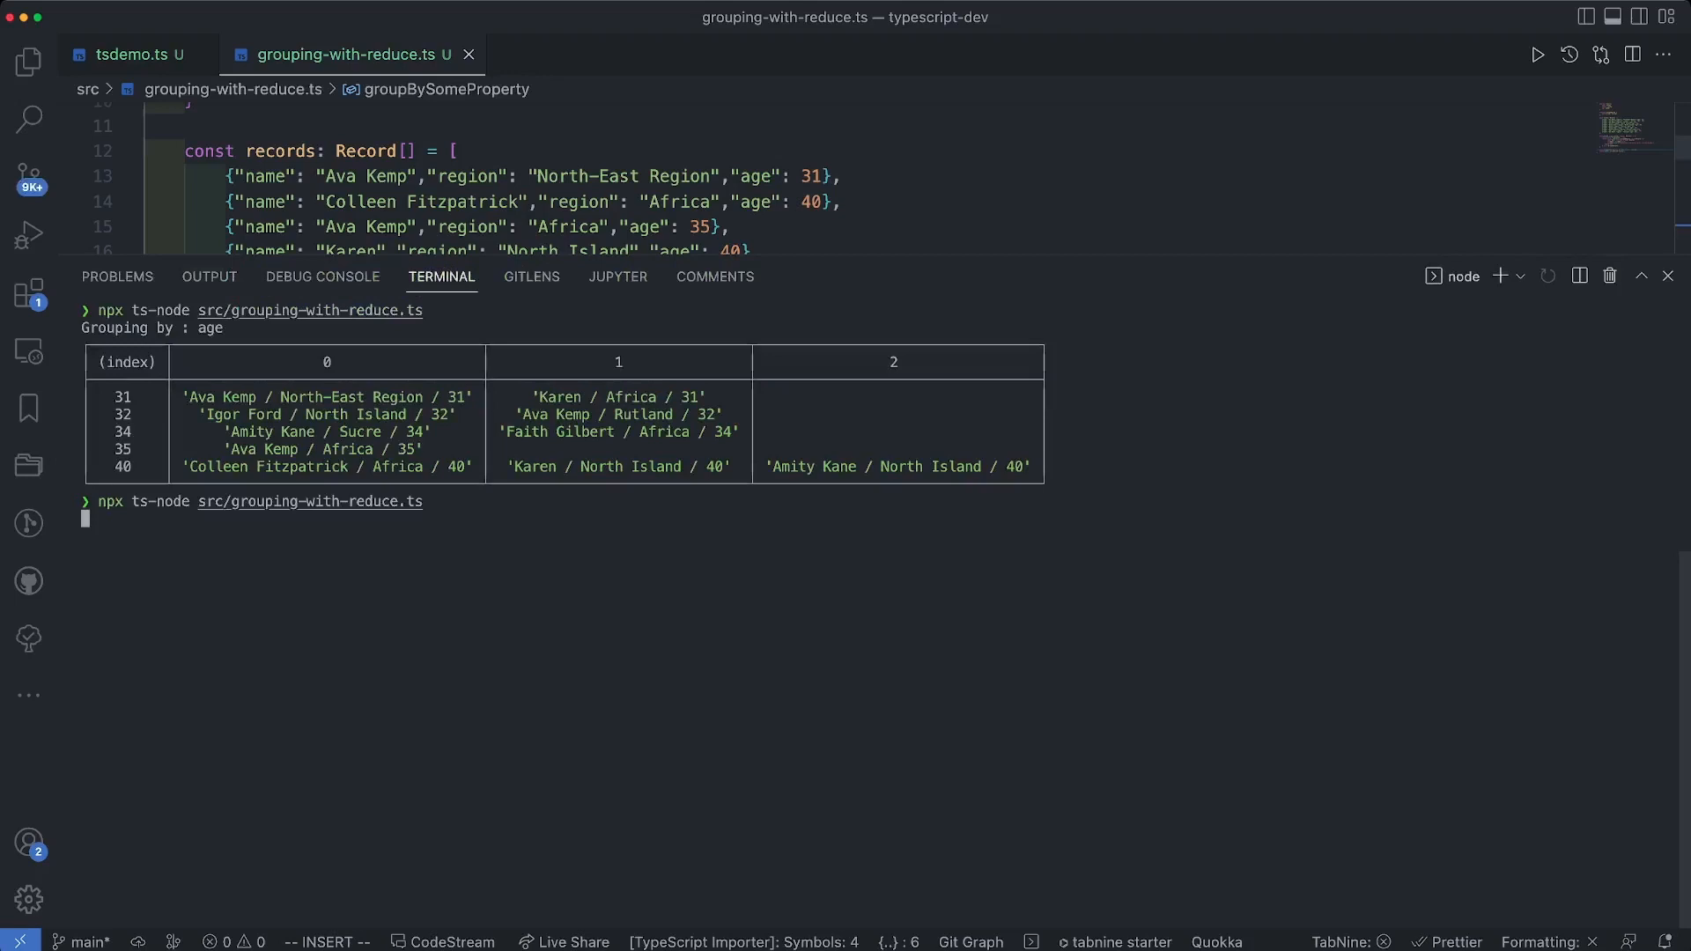
{"action": "key", "text": "enter"}
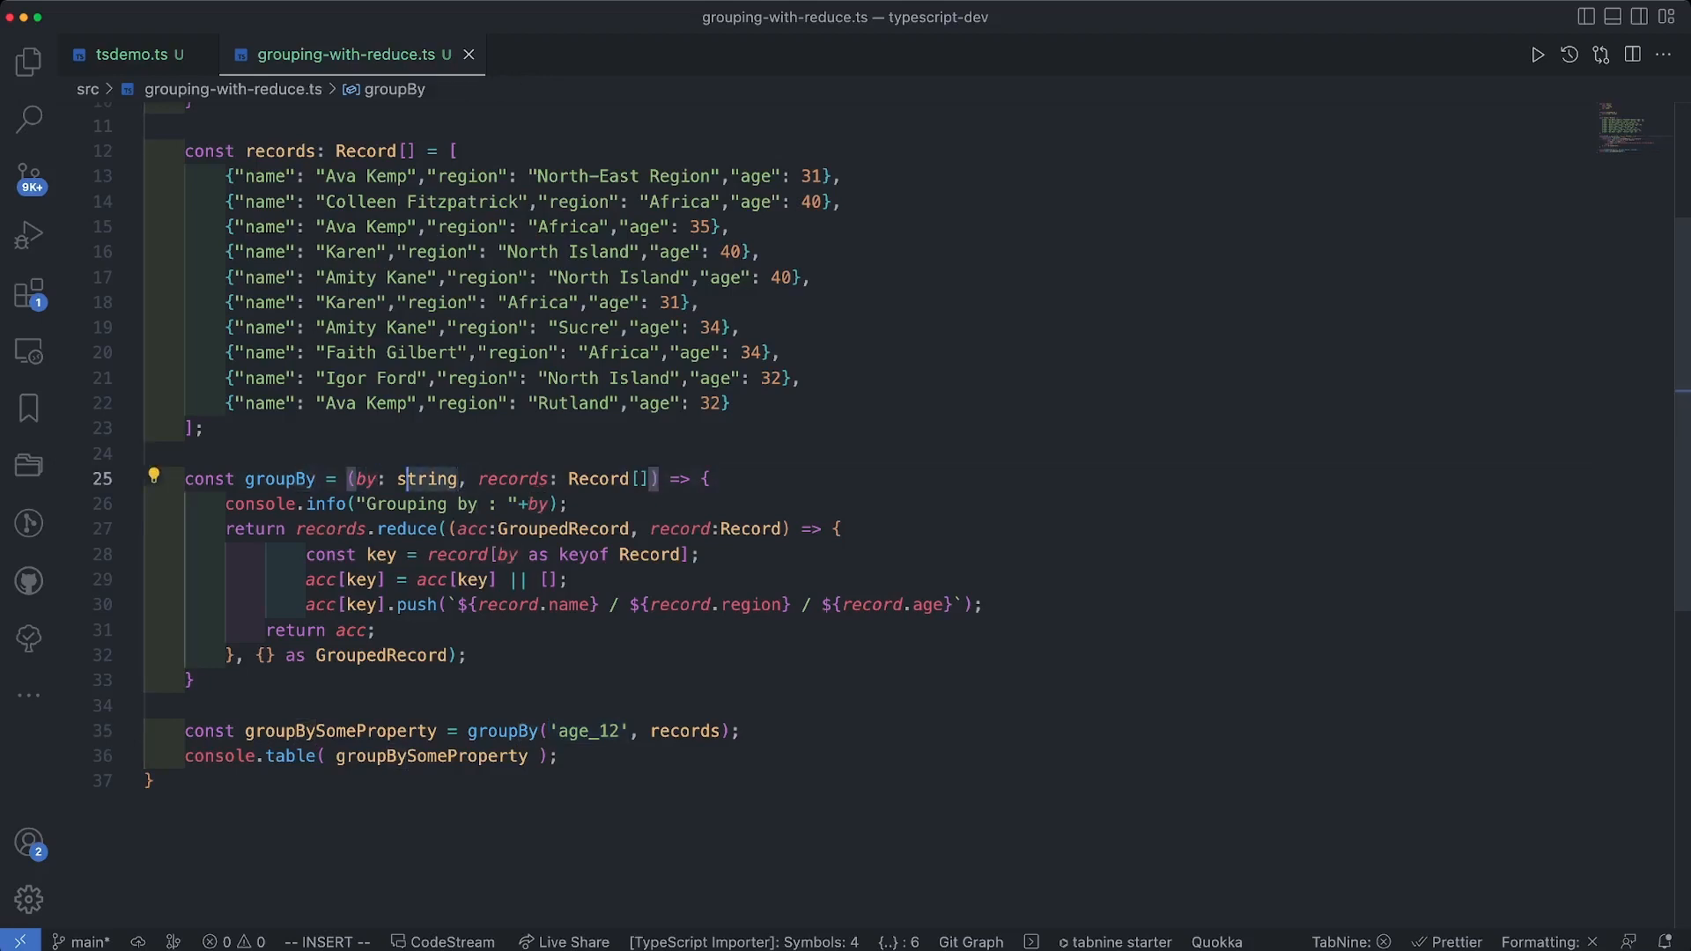
Step: Retype the by parameter as keyof Record and change the call argument to 'name'
{"action": "double_click", "coordinate": [364, 479]}
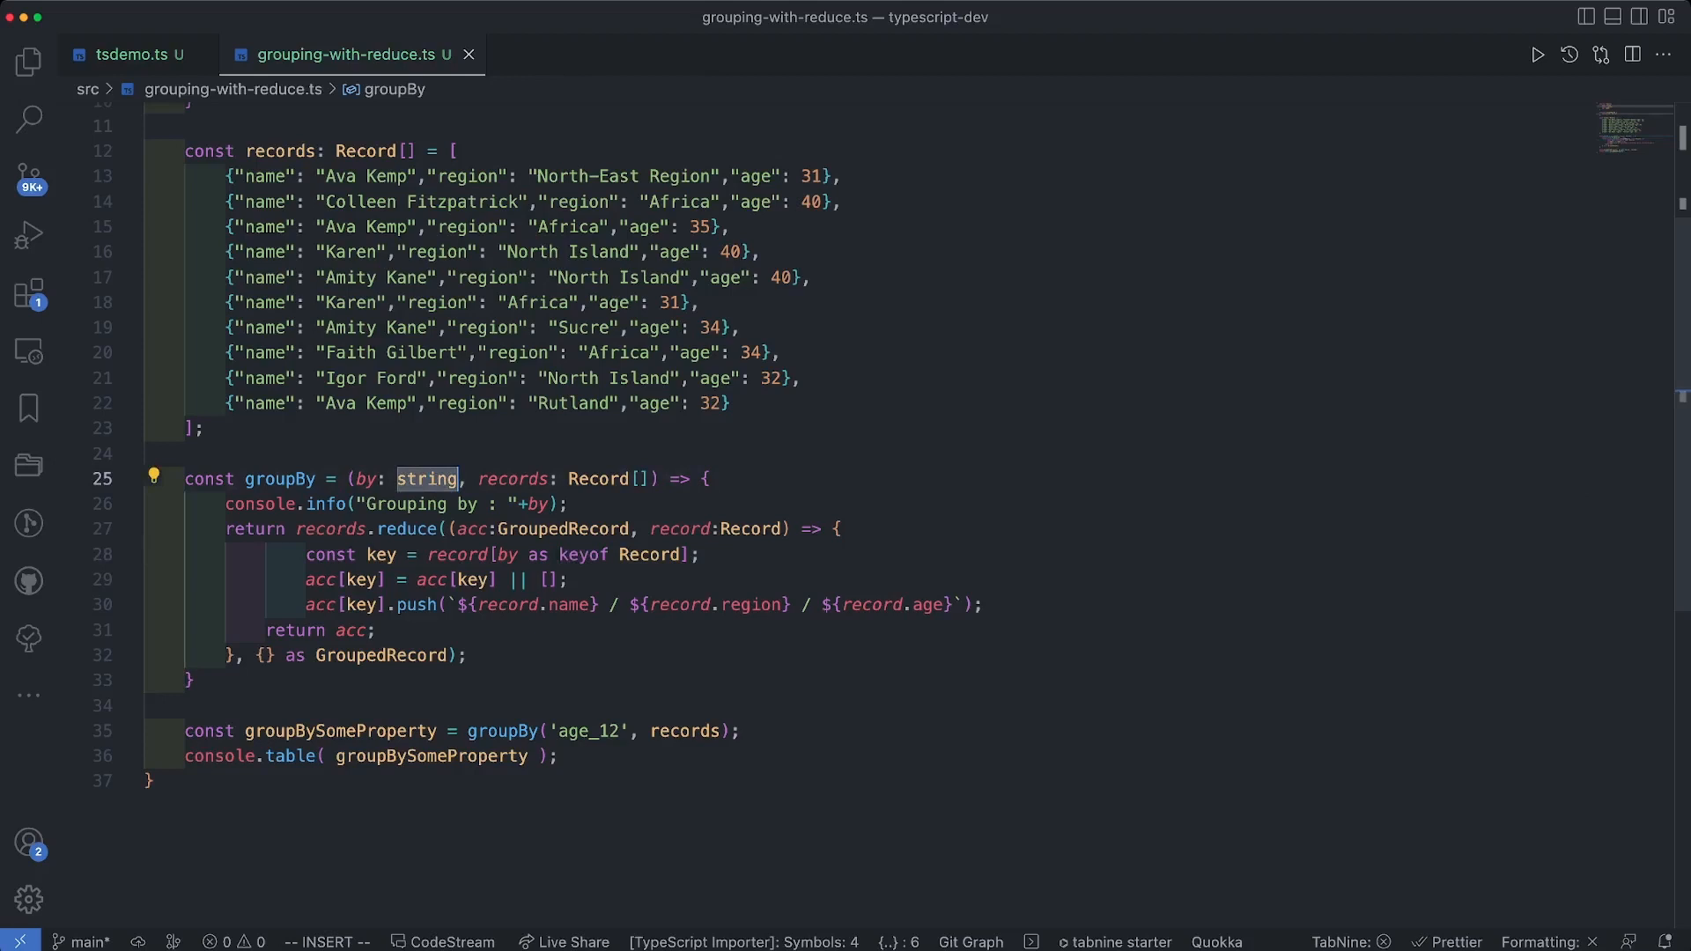
{"action": "type", "text": "keyof Record"}
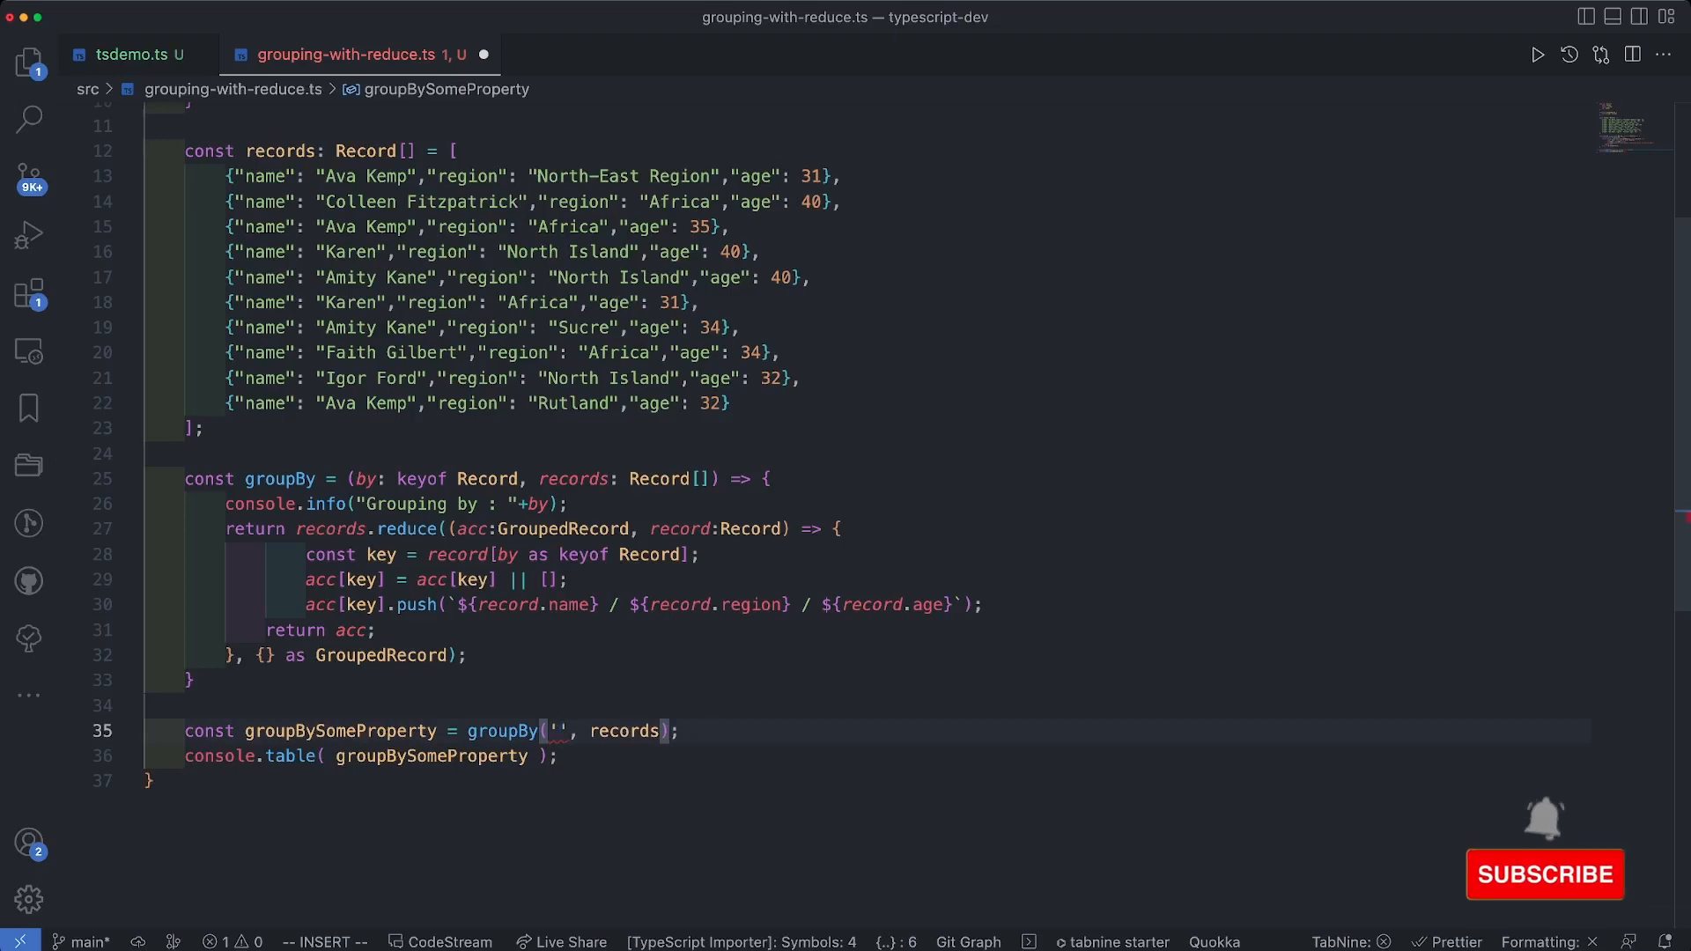
{"action": "type", "text": "name"}
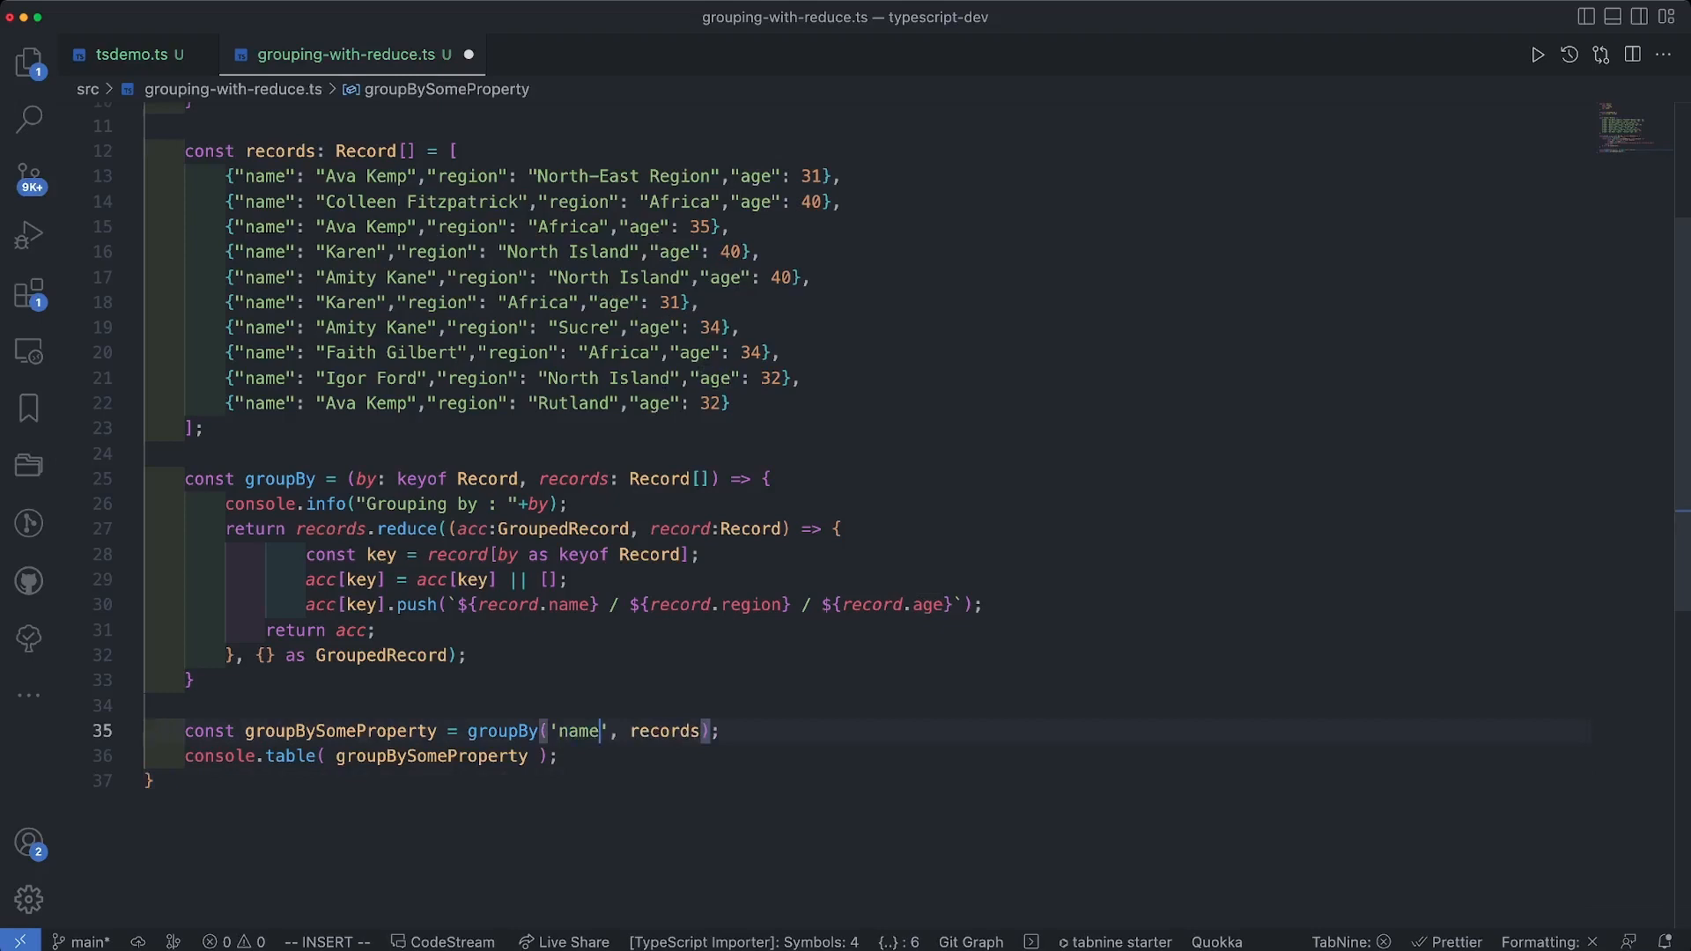